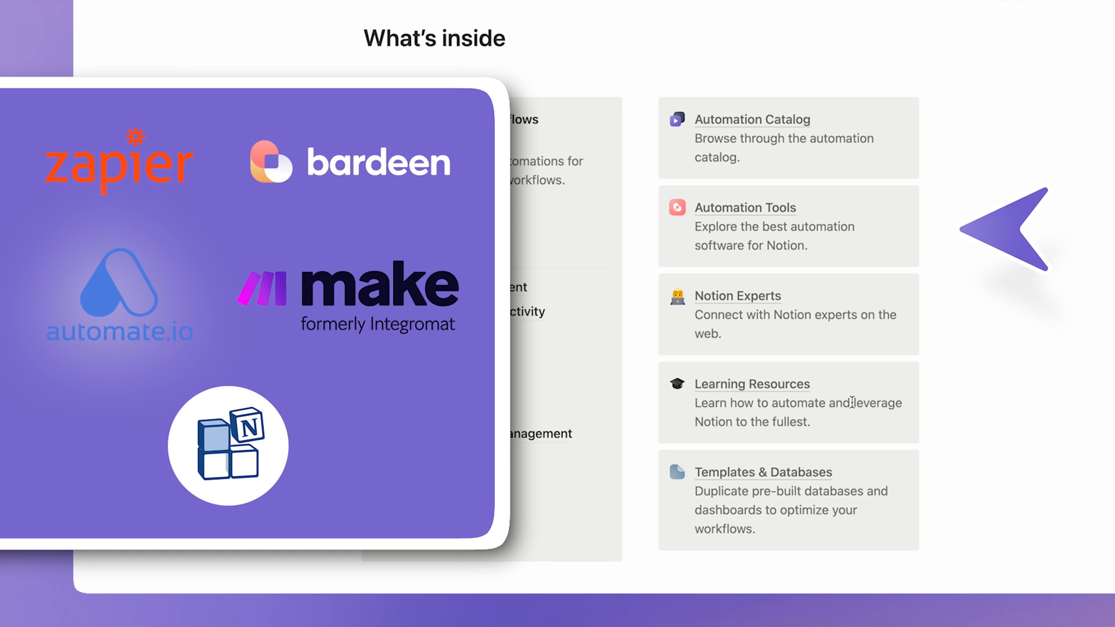
- Navigate from the hub's What's inside list to the Task Management use case page
{"action": "left_click", "coordinate": [1002, 242]}
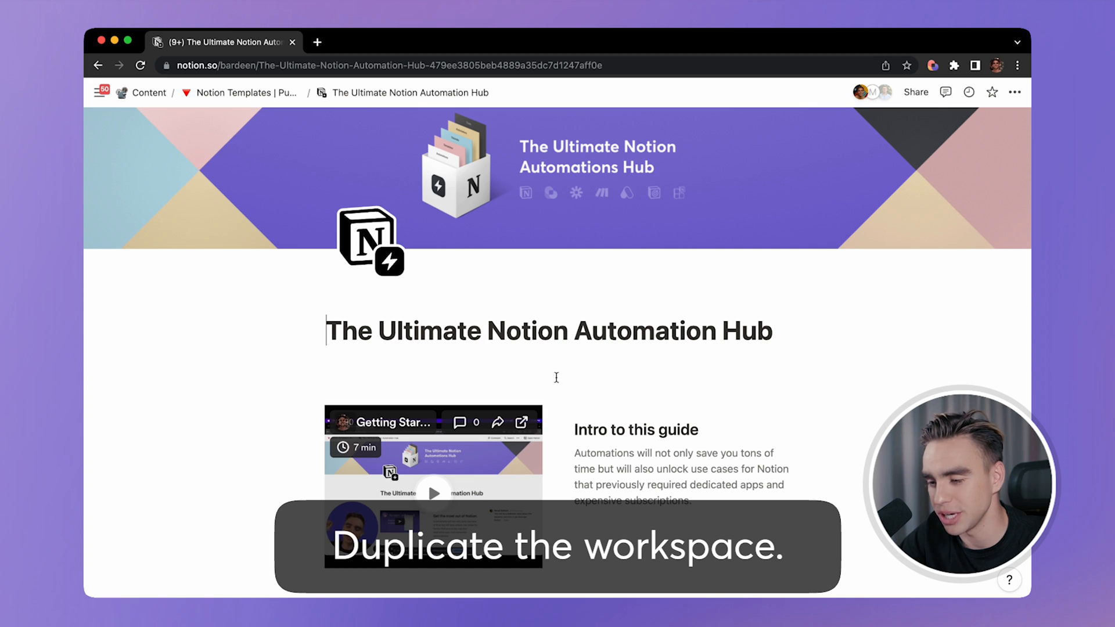
{"action": "scroll", "scroll_direction": "down", "scroll_amount": 3}
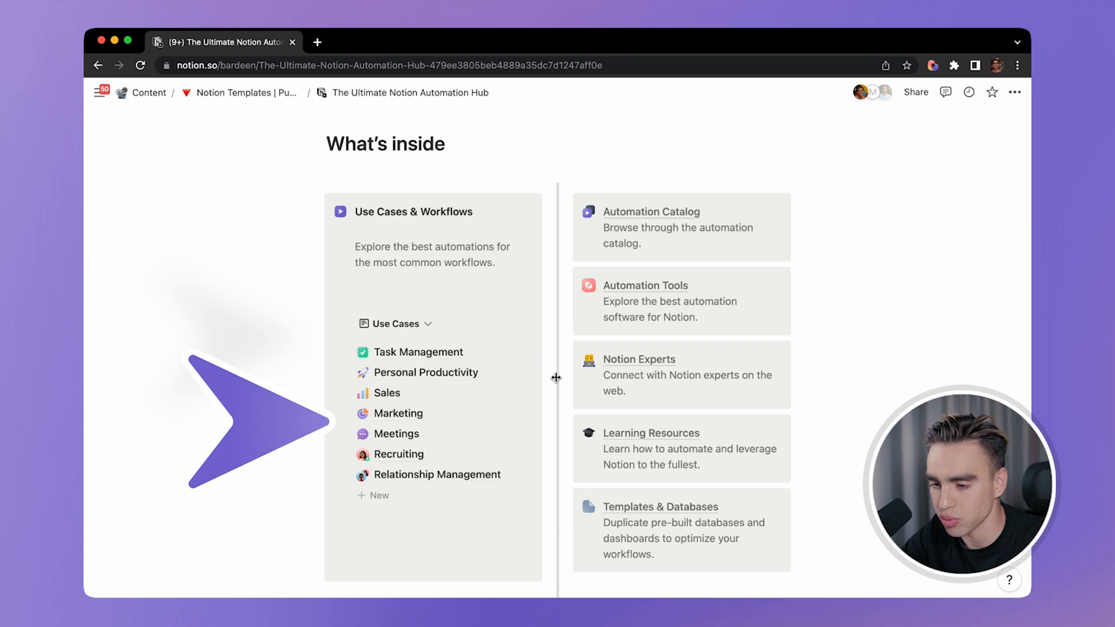
{"action": "left_click", "coordinate": [419, 352]}
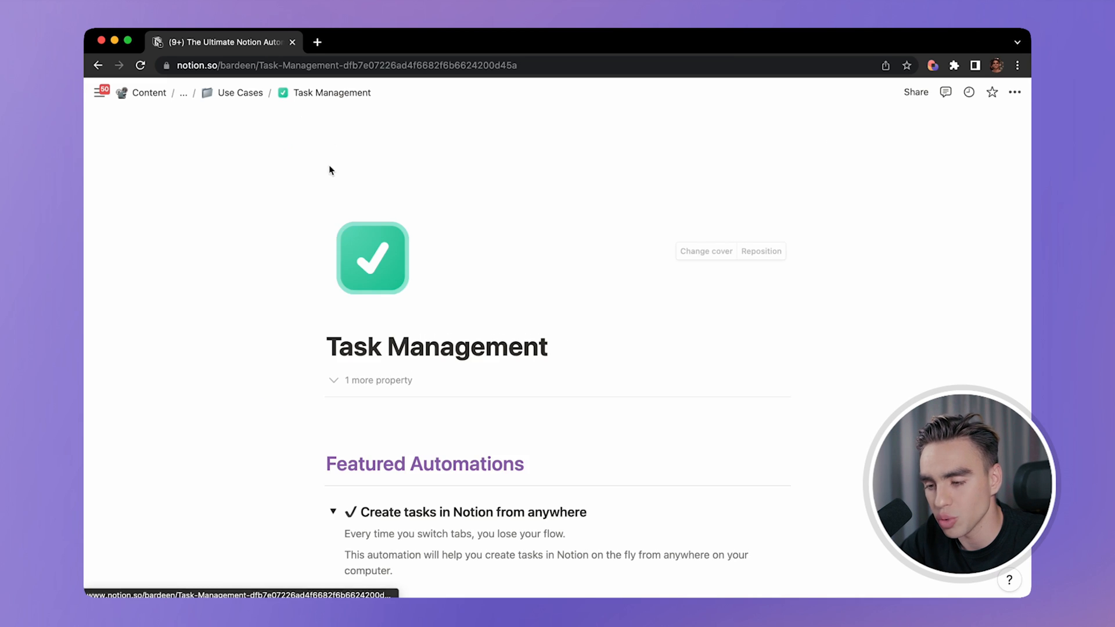
- Review the 'Create tasks in Notion from anywhere' automation and launch its playbook via Try it!
{"action": "scroll", "scroll_direction": "down", "scroll_amount": 3}
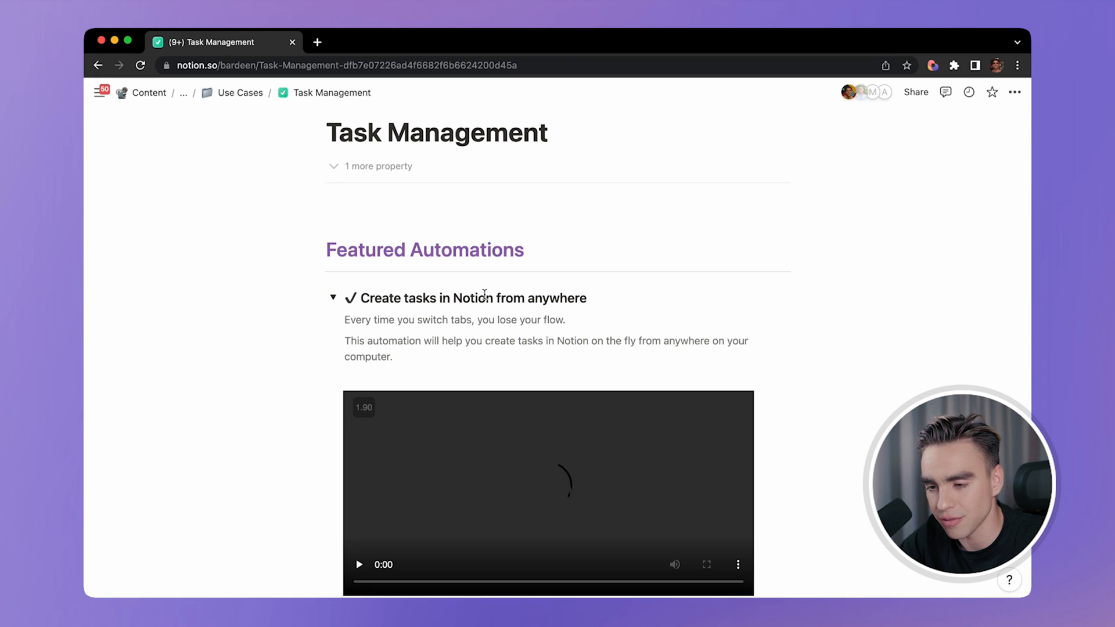
{"action": "left_click", "coordinate": [332, 298]}
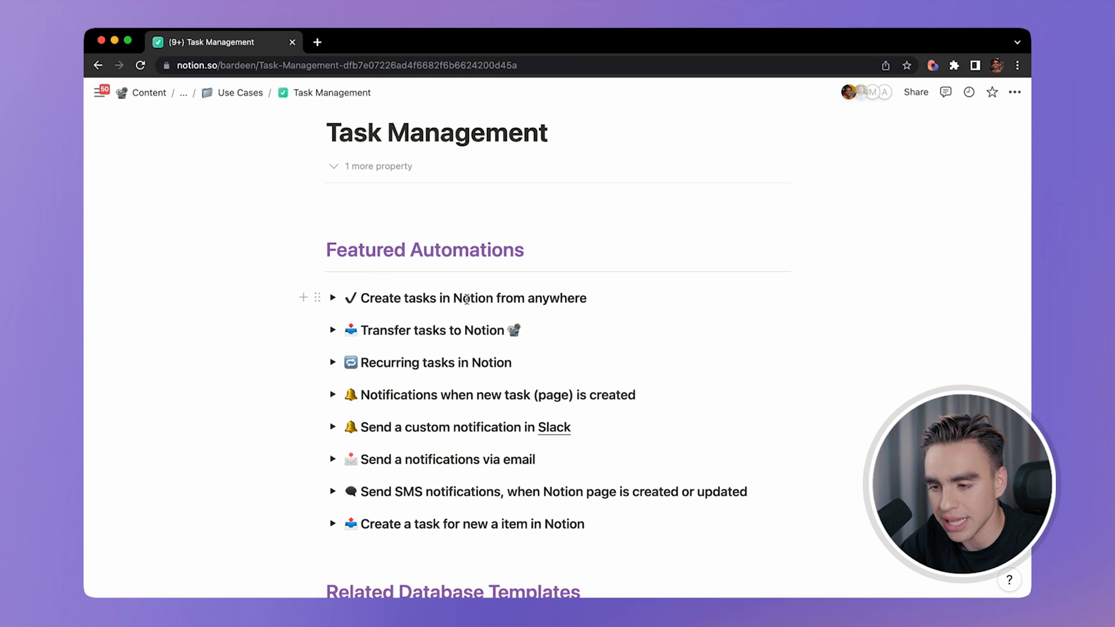
{"action": "left_click", "coordinate": [332, 298]}
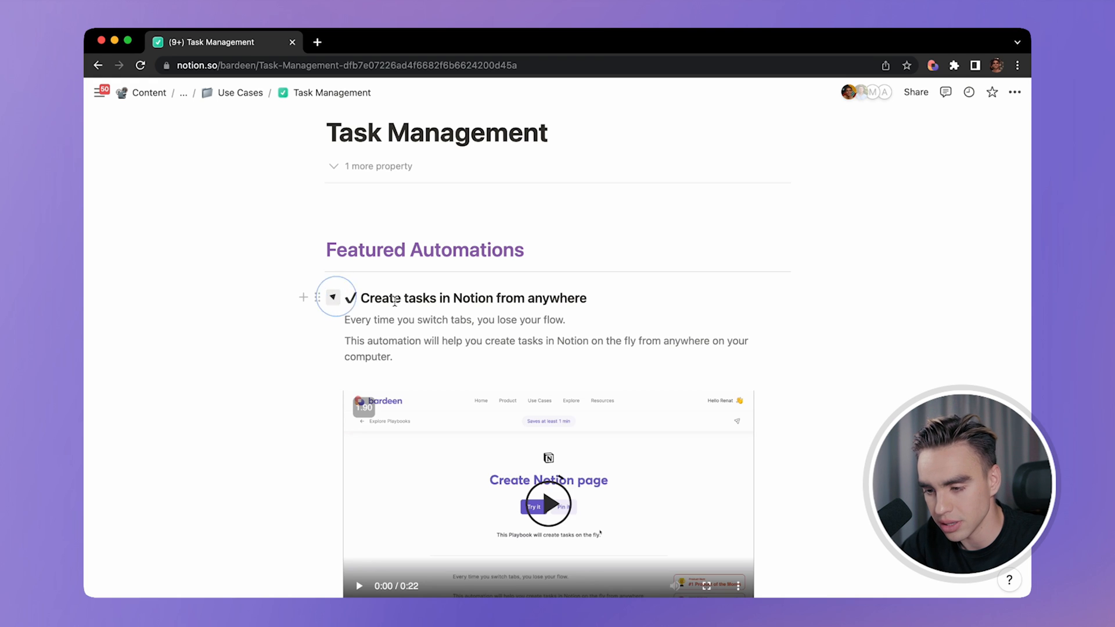
{"action": "scroll", "scroll_direction": "down", "scroll_amount": 3}
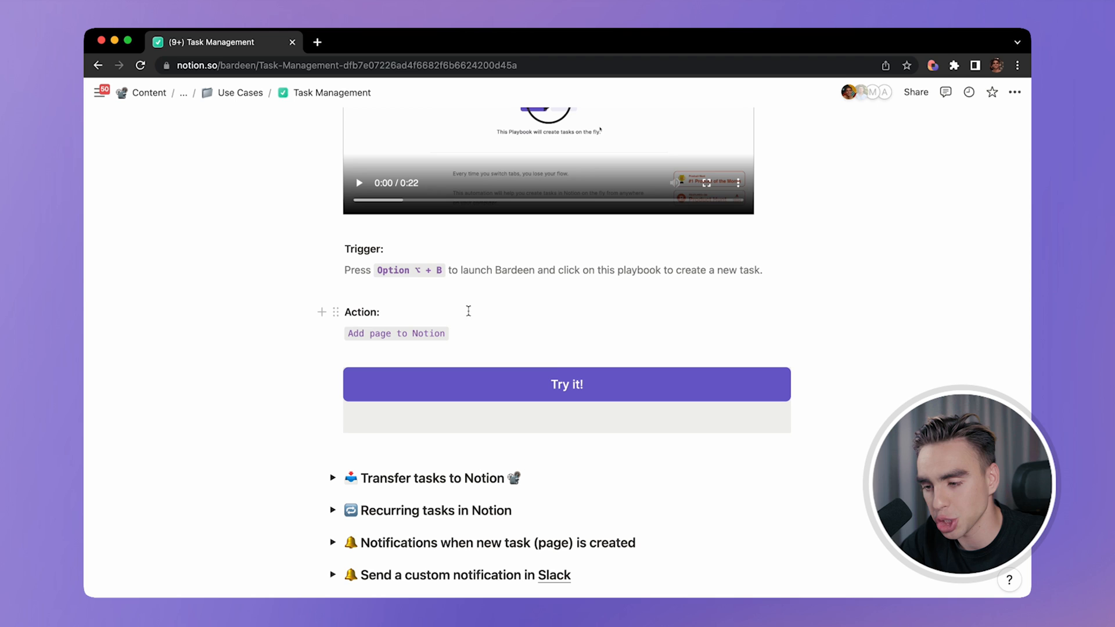
{"action": "left_click", "coordinate": [566, 384]}
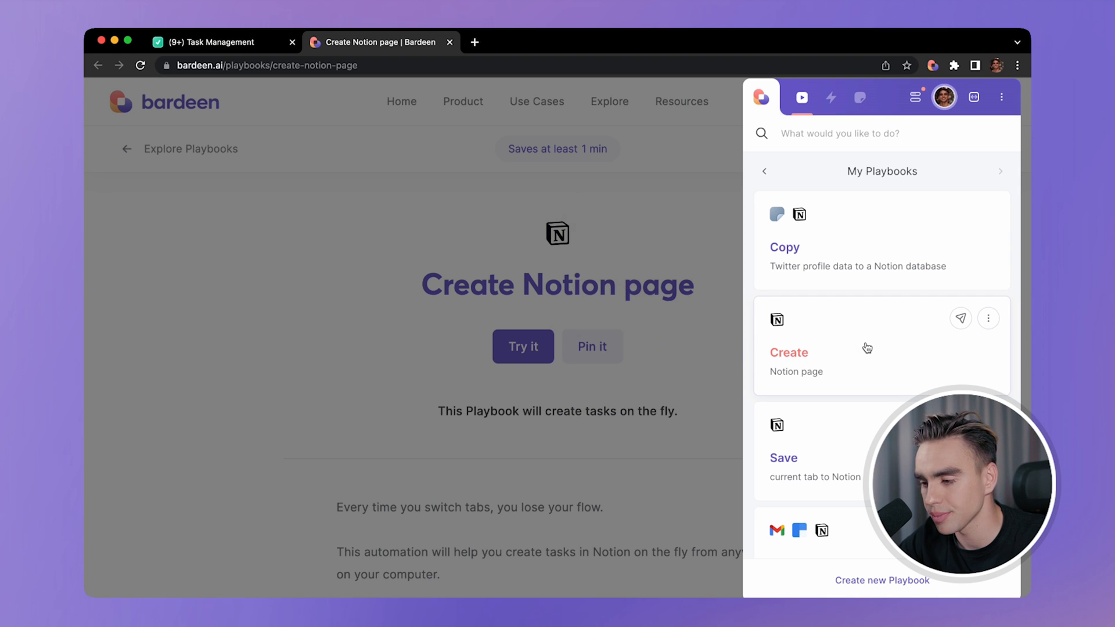
- Run the Create Notion page playbook with the page title 'Cool Todo Demo'
{"action": "left_click", "coordinate": [788, 353]}
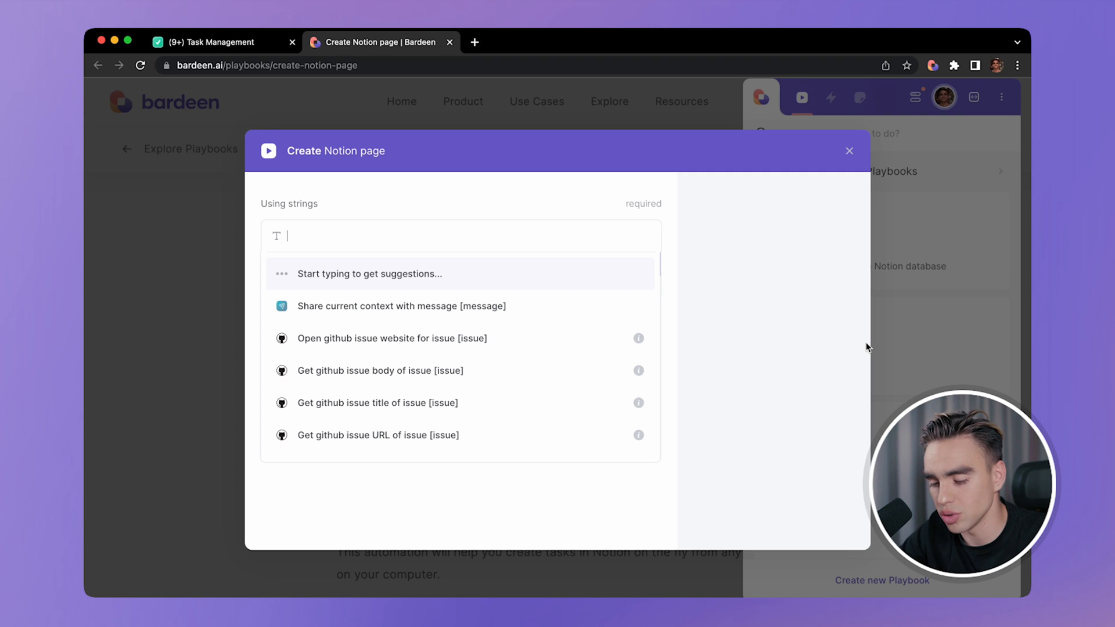
{"action": "type", "text": "Cool Todo Demo"}
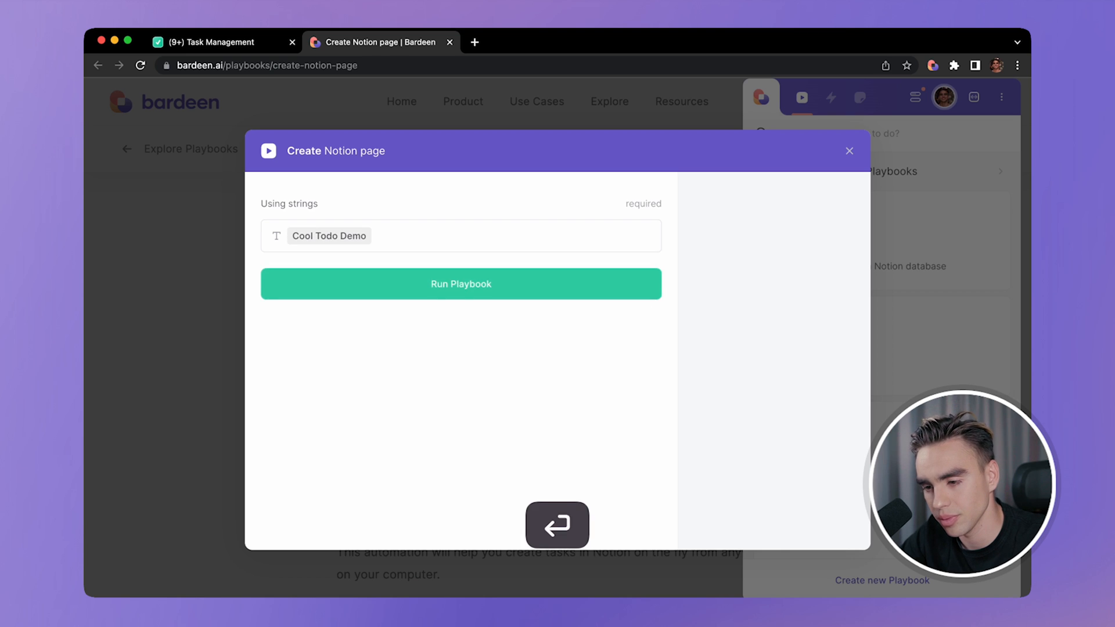
{"action": "left_click", "coordinate": [461, 284]}
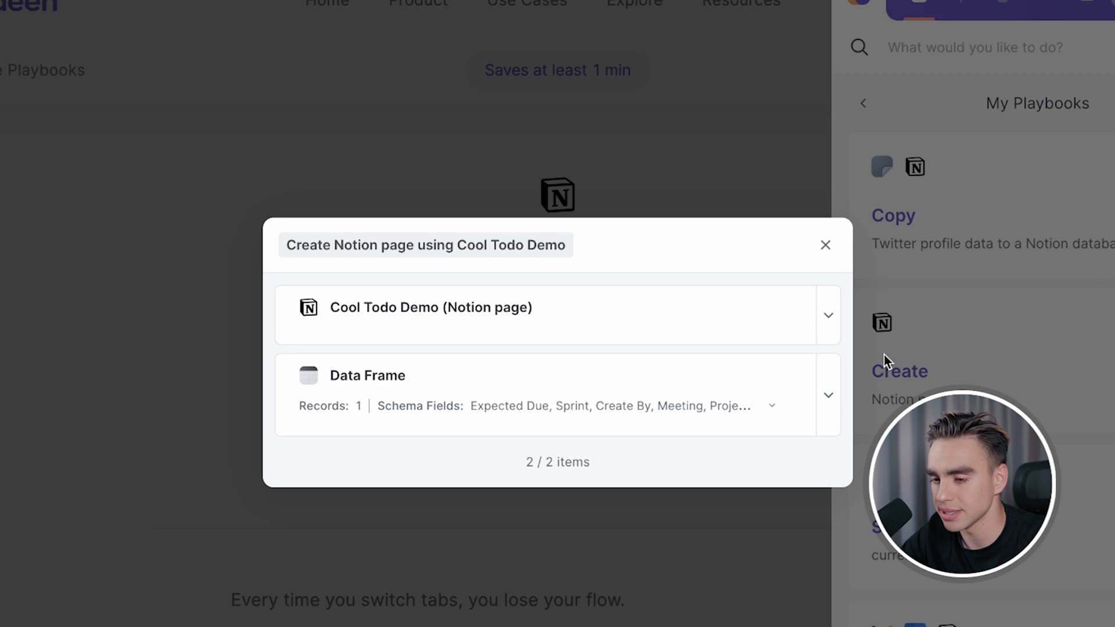
- View the created Cool Todo Demo page result and return to the Task Management page
{"action": "left_click", "coordinate": [828, 315]}
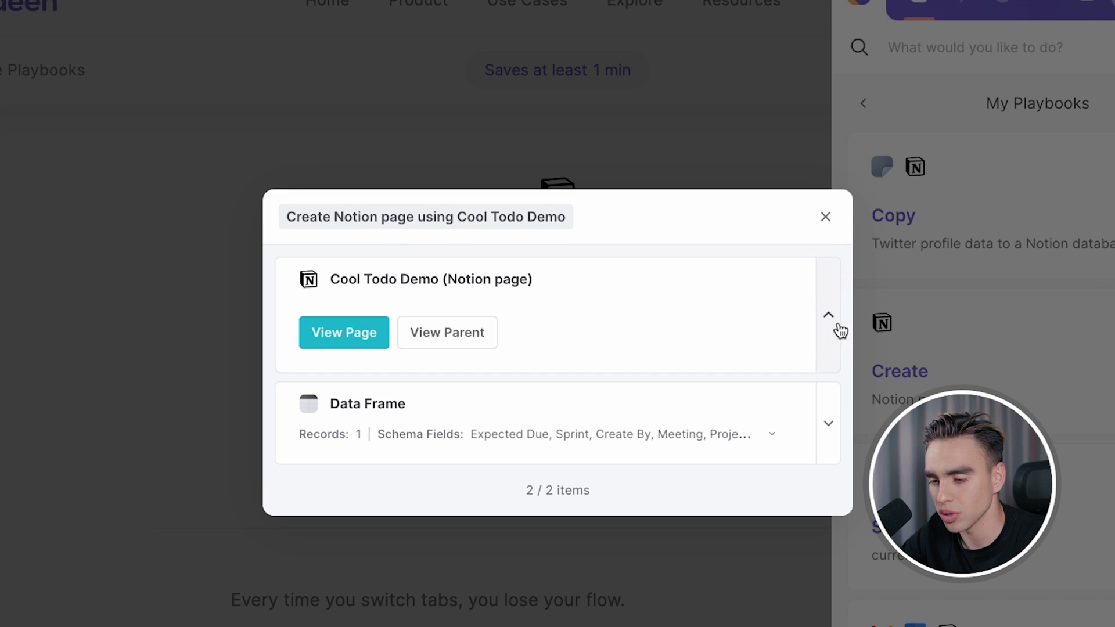
{"action": "left_click", "coordinate": [343, 332]}
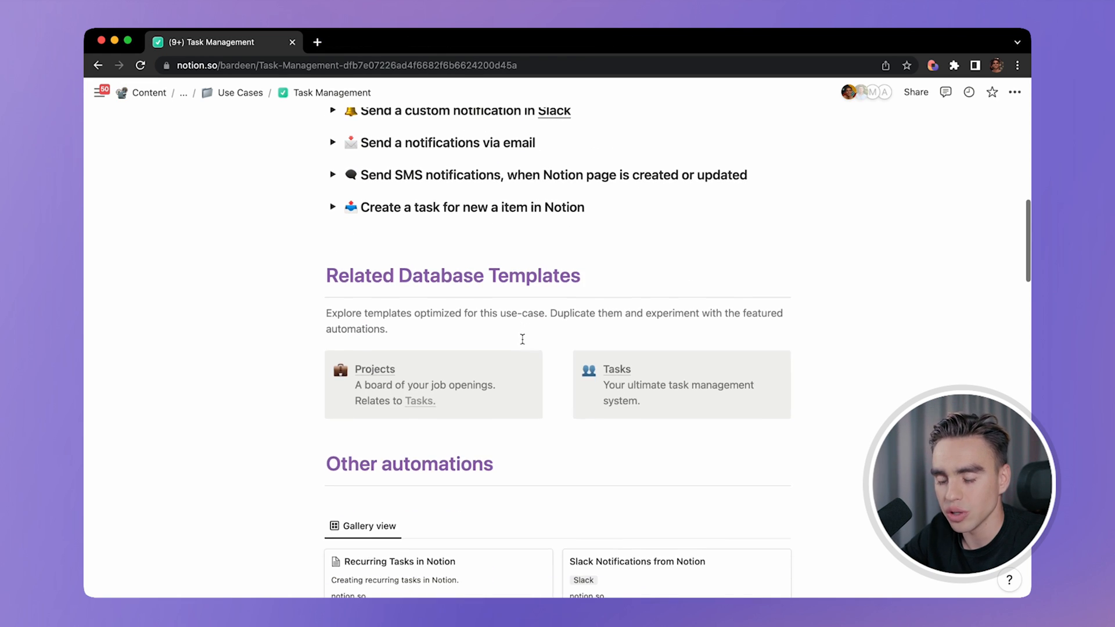
- Browse the rest of Task Management and return to the automation hub via the breadcrumb
{"action": "scroll", "scroll_direction": "down", "scroll_amount": 3}
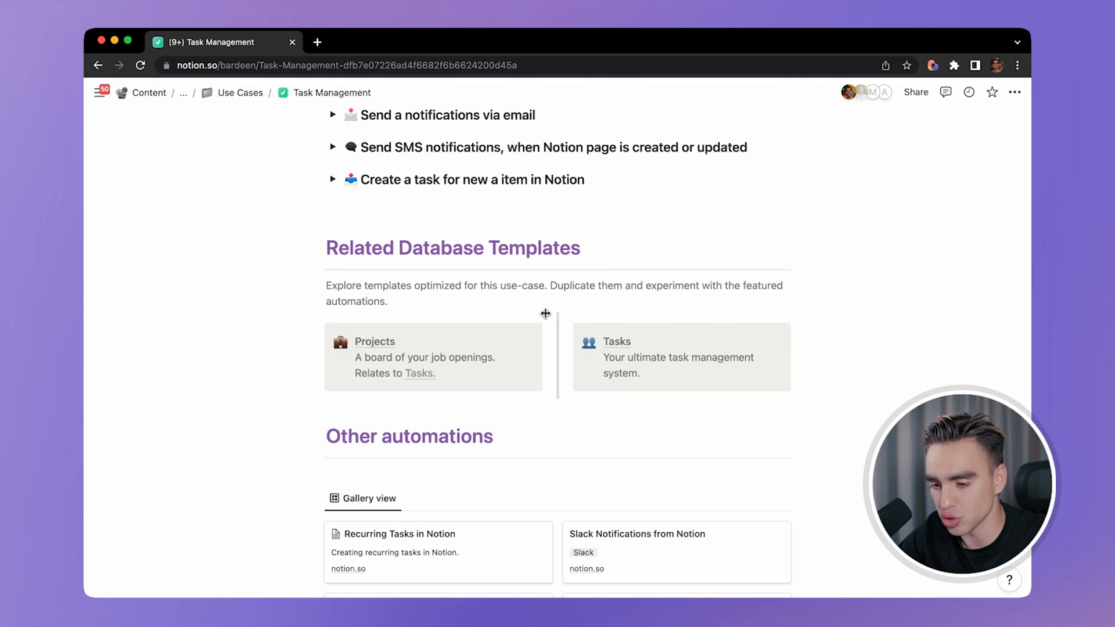
{"action": "scroll", "scroll_direction": "down", "scroll_amount": 3}
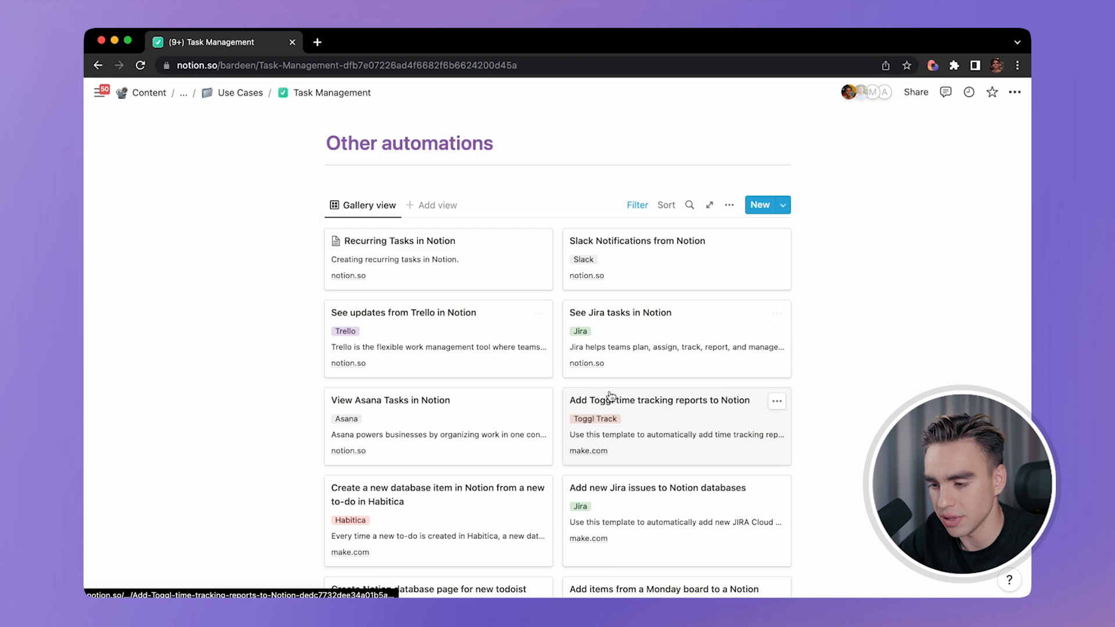
{"action": "scroll", "scroll_direction": "down", "scroll_amount": 3}
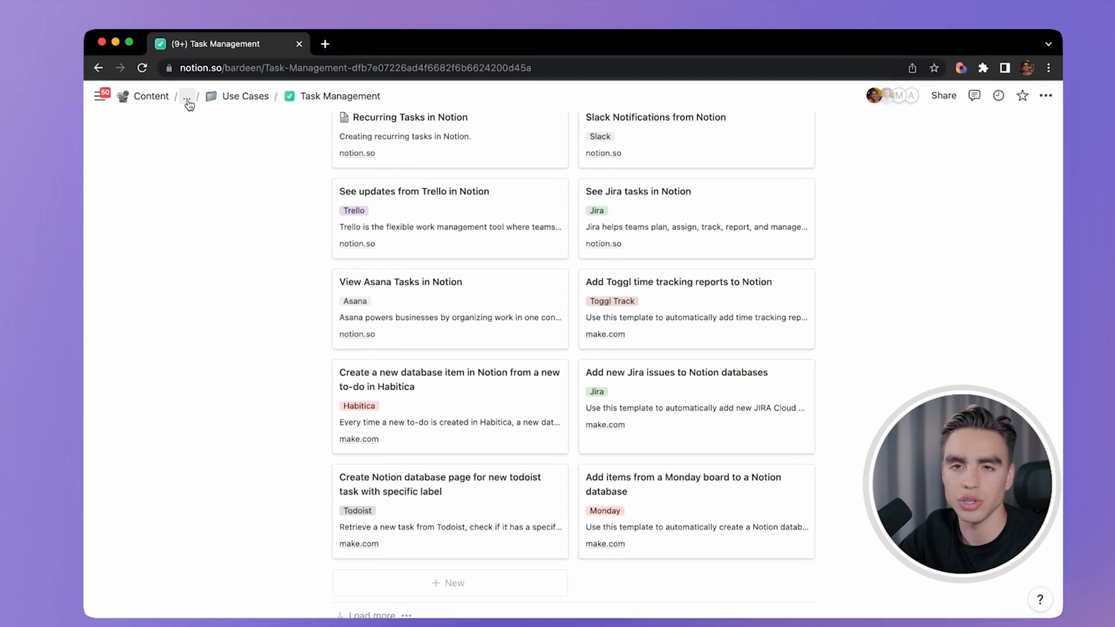
{"action": "left_click", "coordinate": [187, 97]}
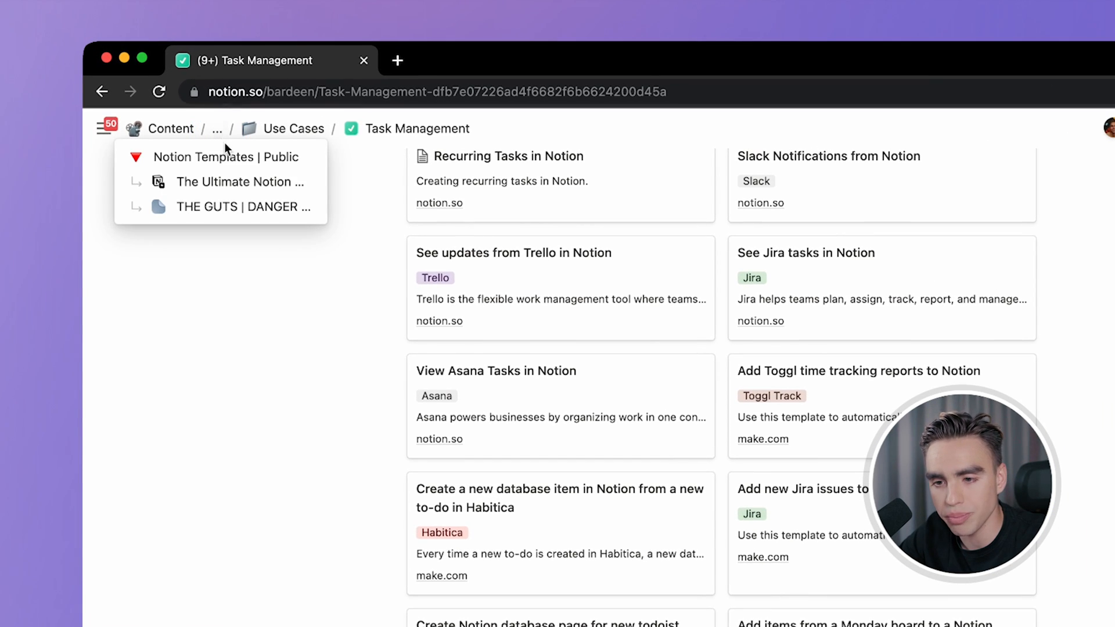
{"action": "left_click", "coordinate": [241, 183]}
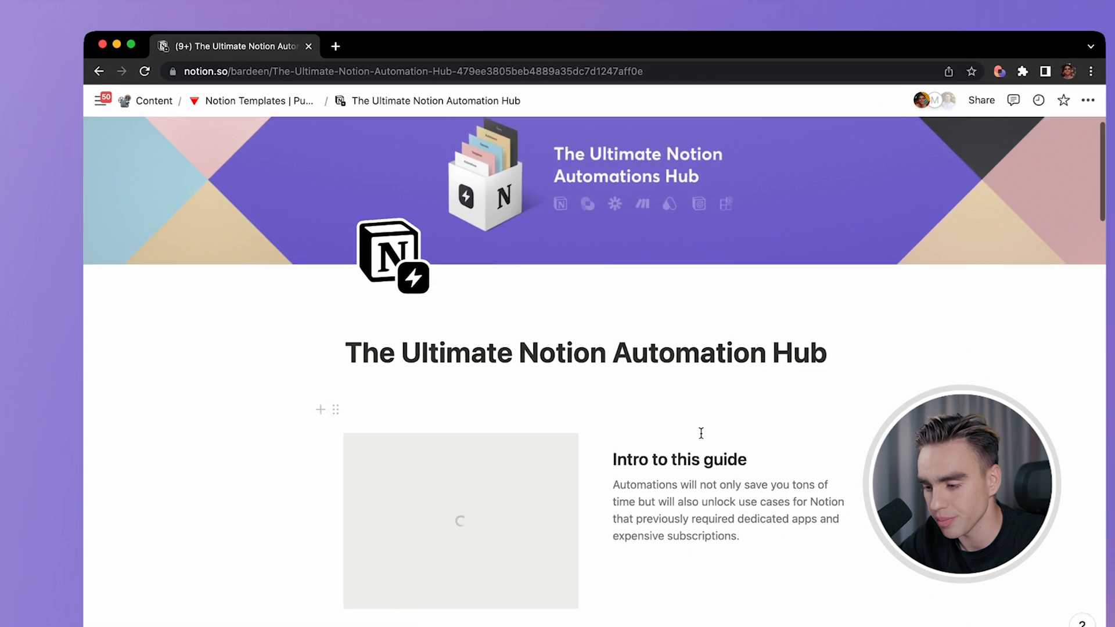
- Go to the Automations Catalog from the hub's What's inside list
{"action": "scroll", "scroll_direction": "down", "scroll_amount": 3}
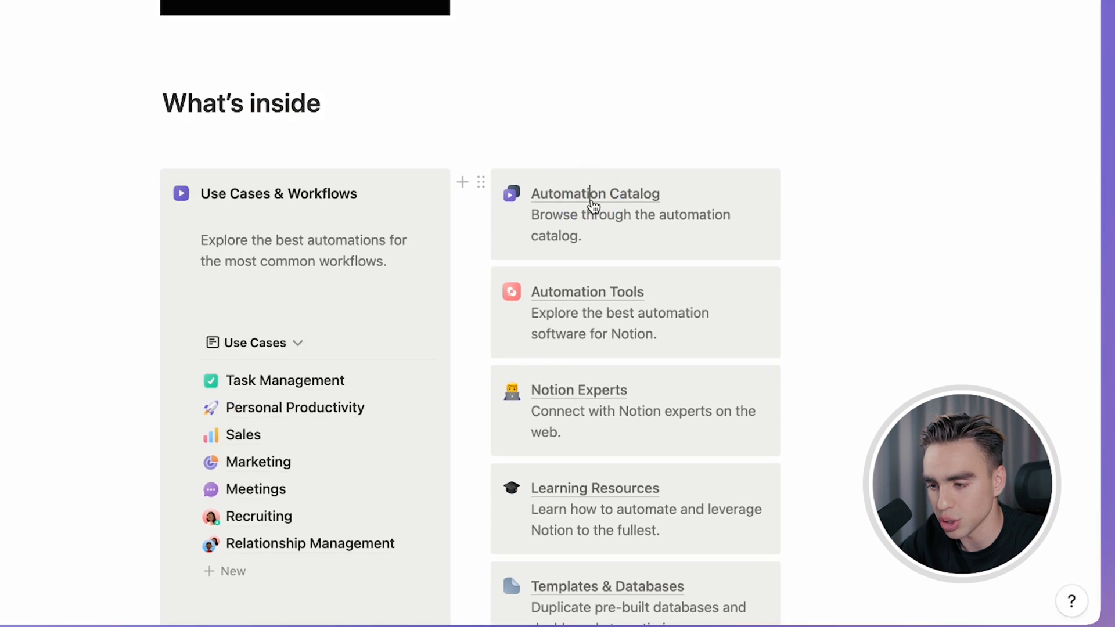
{"action": "left_click", "coordinate": [594, 194]}
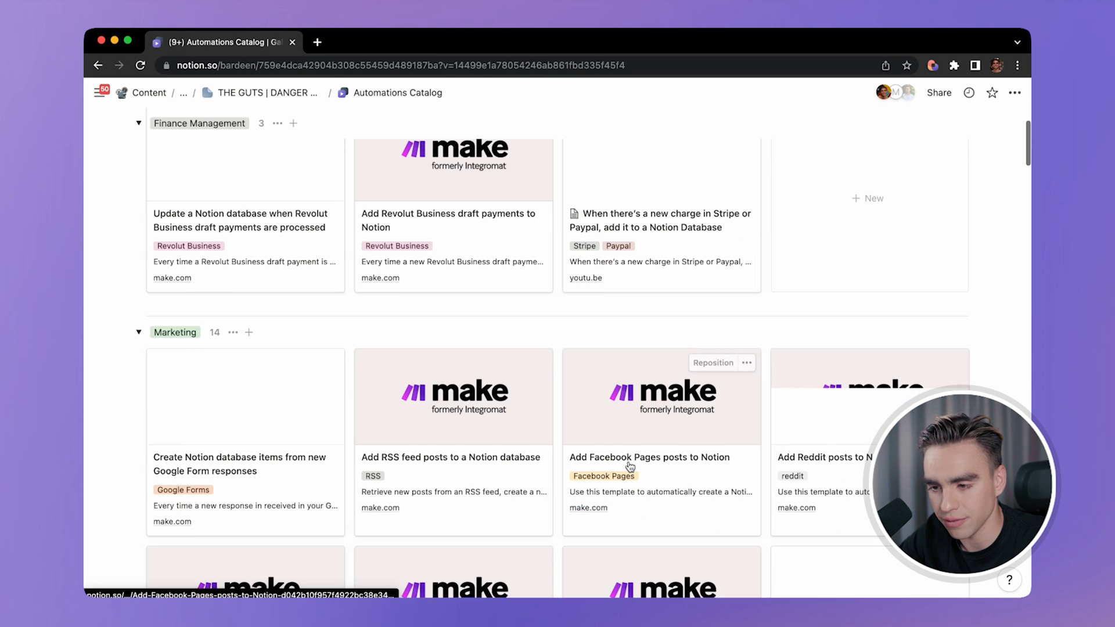
- Browse the catalog board to Task Management and preview one of its automation cards
{"action": "scroll", "scroll_direction": "down", "scroll_amount": 3}
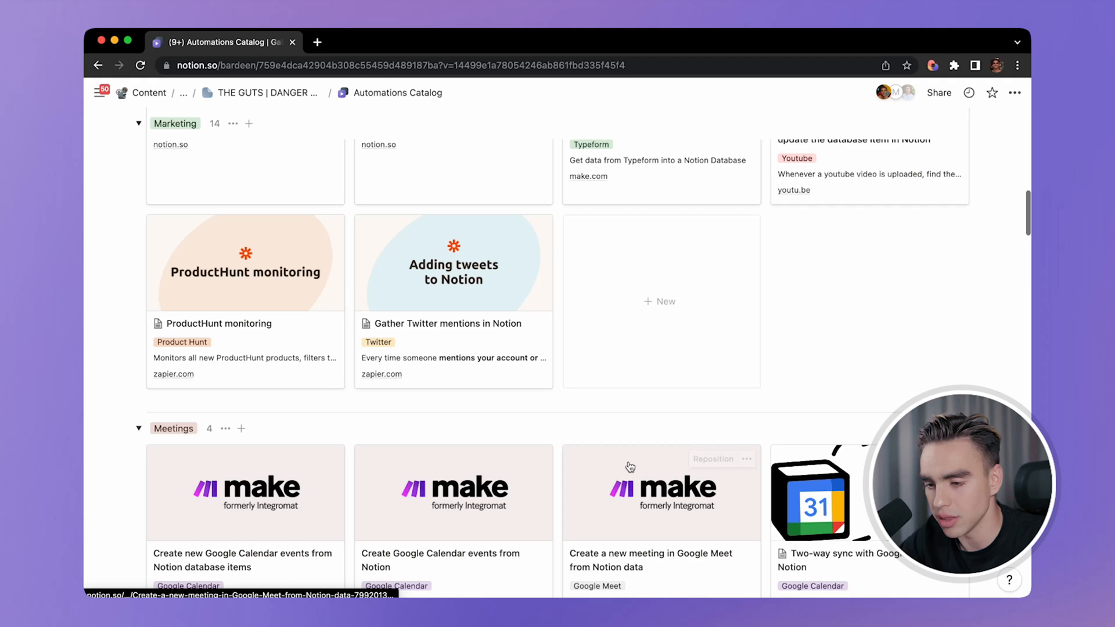
{"action": "scroll", "scroll_direction": "down", "scroll_amount": 3}
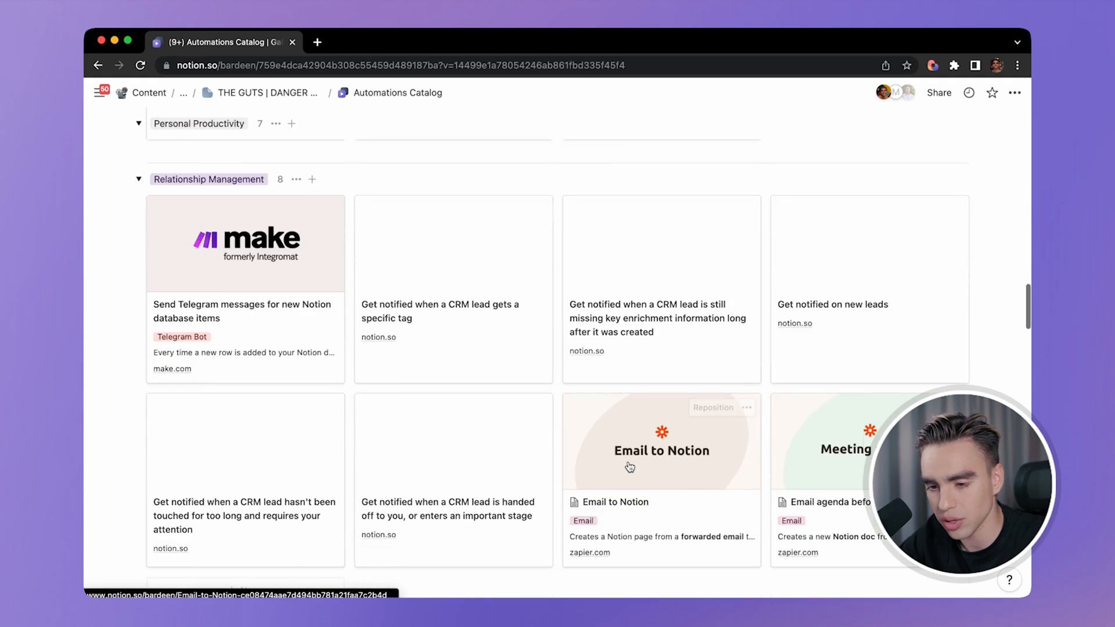
{"action": "scroll", "scroll_direction": "down", "scroll_amount": 3}
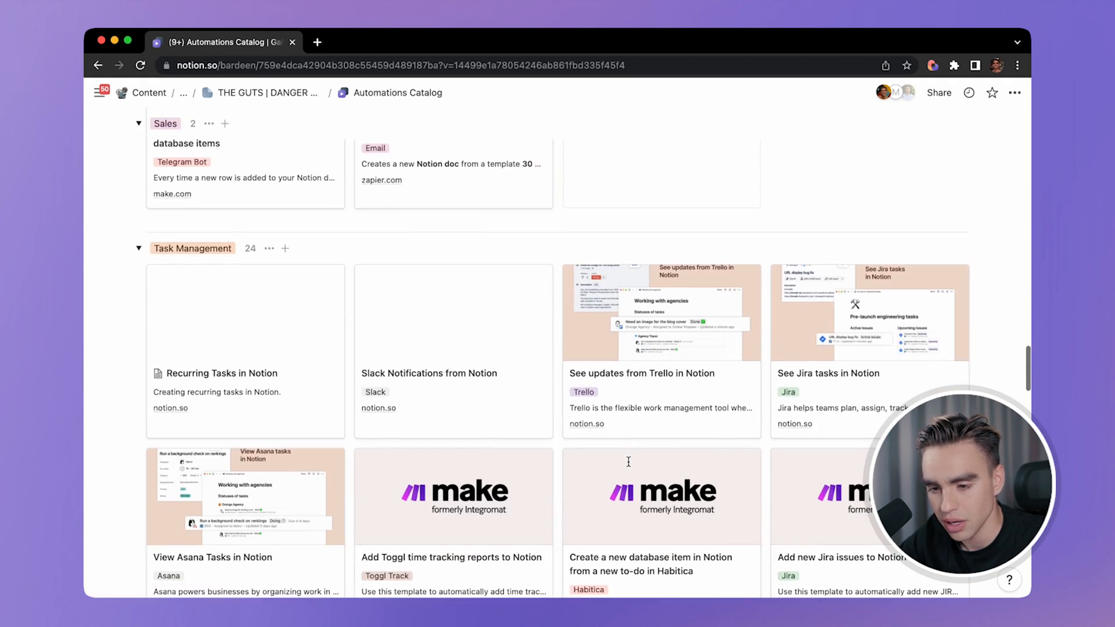
{"action": "left_click", "coordinate": [220, 373]}
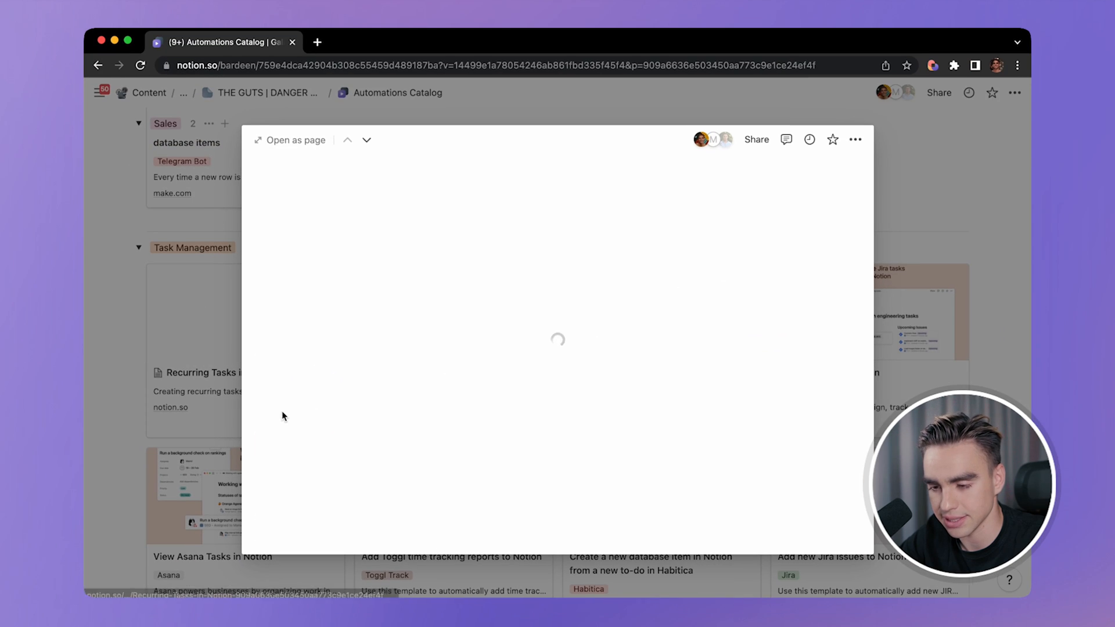
- Read through the Recurring Tasks in Notion automation page and its Bardeen section
{"action": "left_click", "coordinate": [293, 139]}
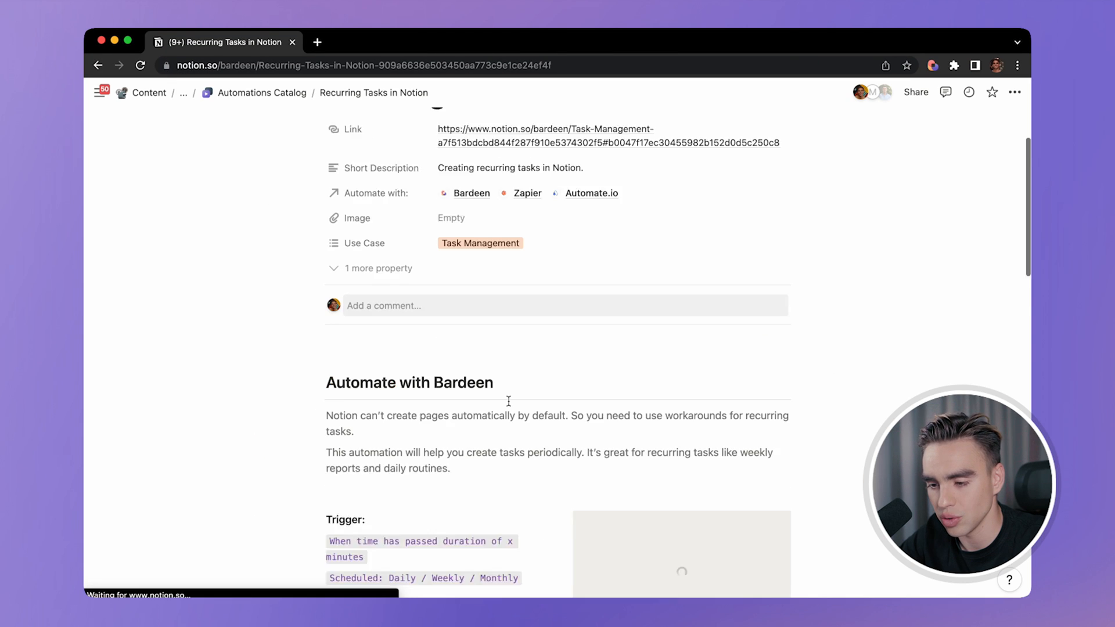
{"action": "scroll", "scroll_direction": "down", "scroll_amount": 3}
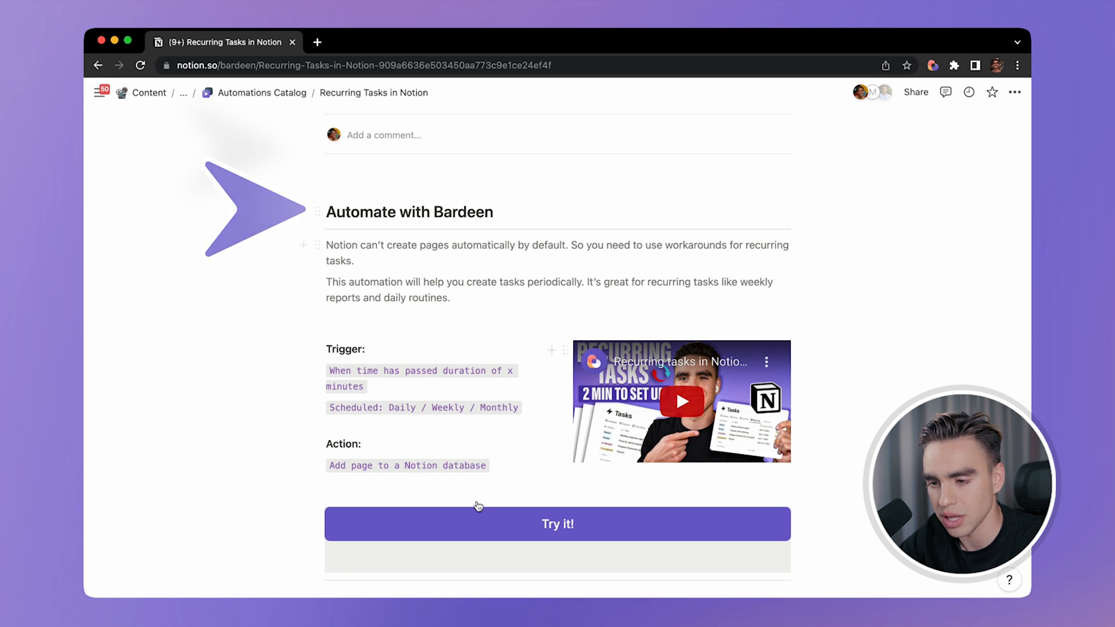
{"action": "scroll", "scroll_direction": "down", "scroll_amount": 3}
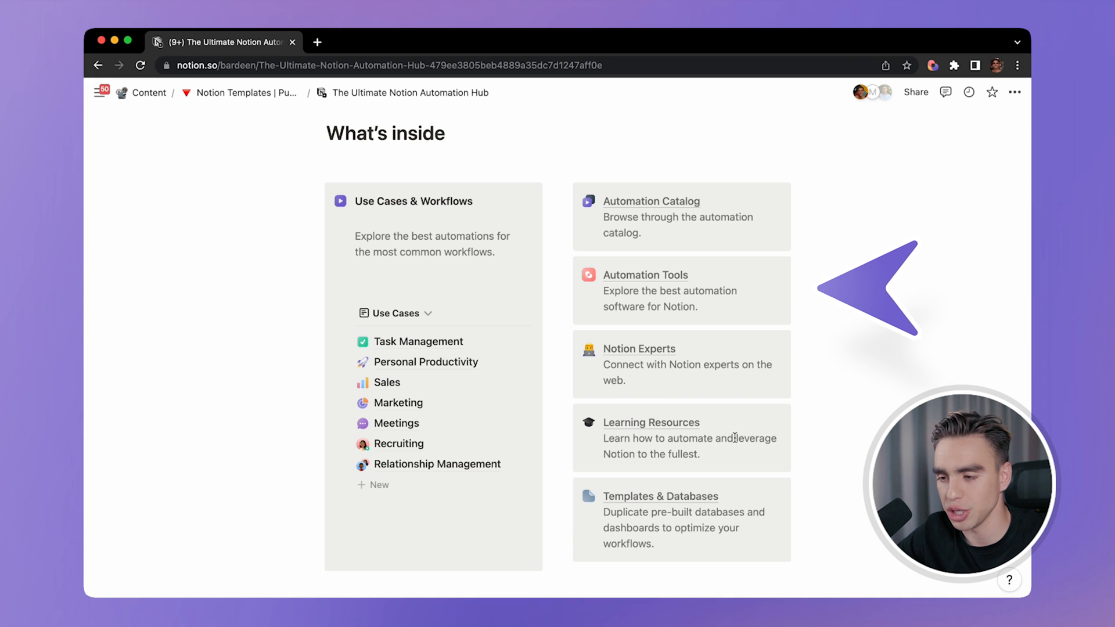
{"action": "left_click", "coordinate": [645, 275]}
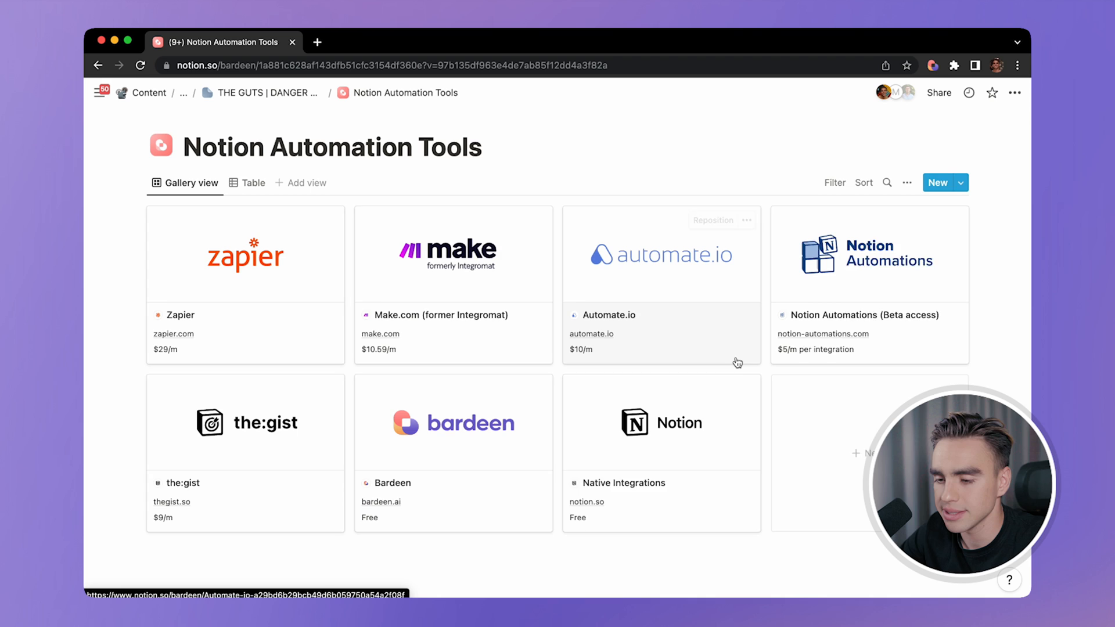
{"action": "scroll", "scroll_direction": "down", "scroll_amount": 3}
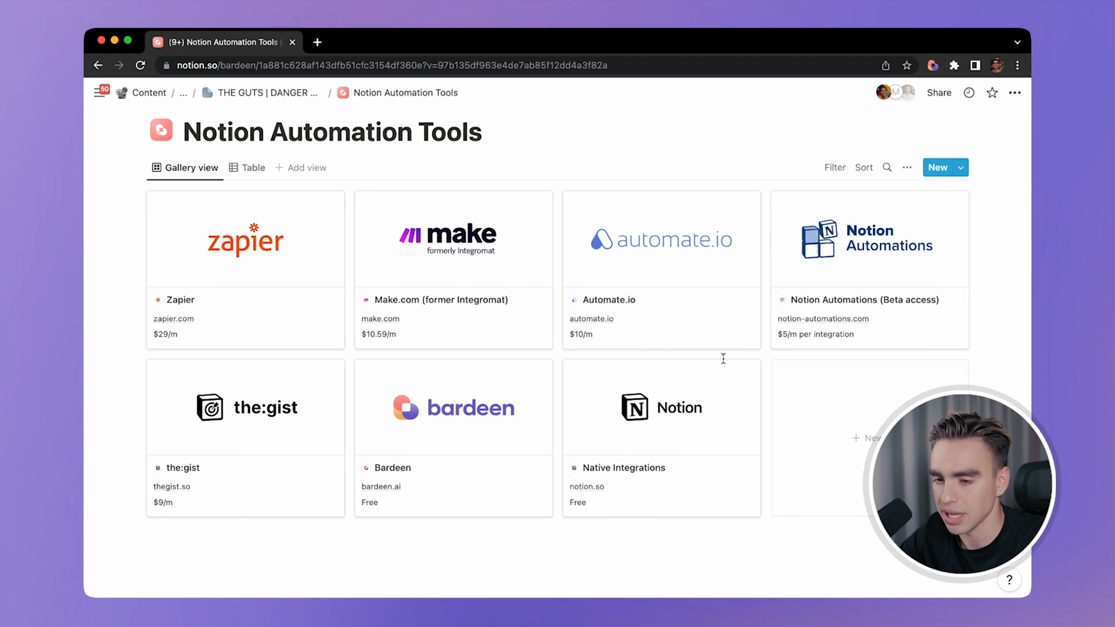
{"action": "left_click", "coordinate": [245, 238]}
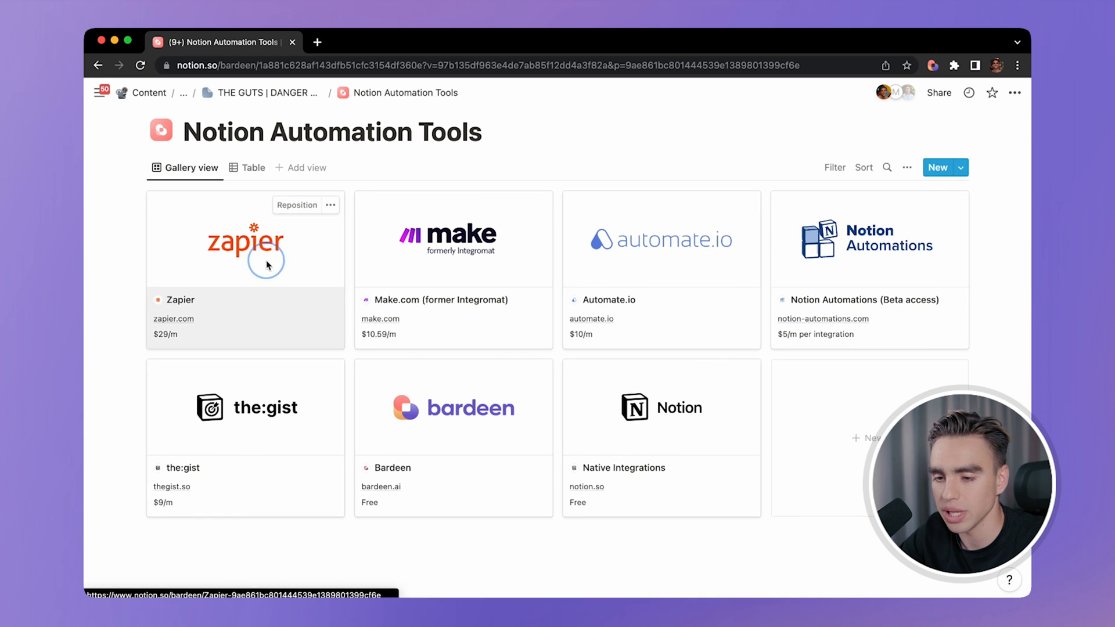
{"action": "left_click", "coordinate": [245, 238]}
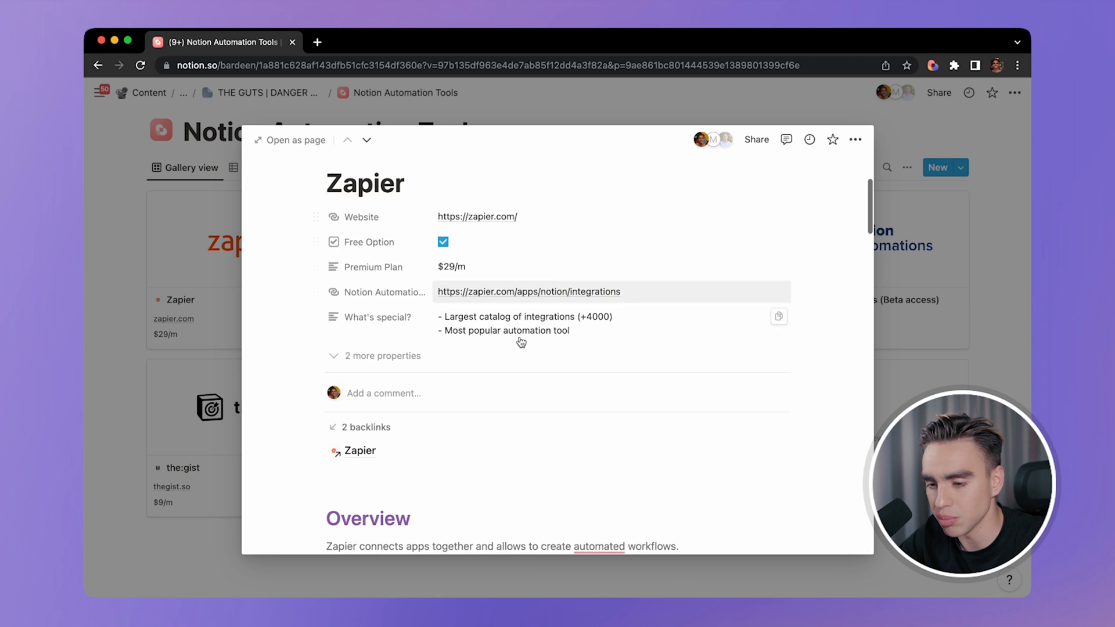
{"action": "scroll", "scroll_direction": "down", "scroll_amount": 3}
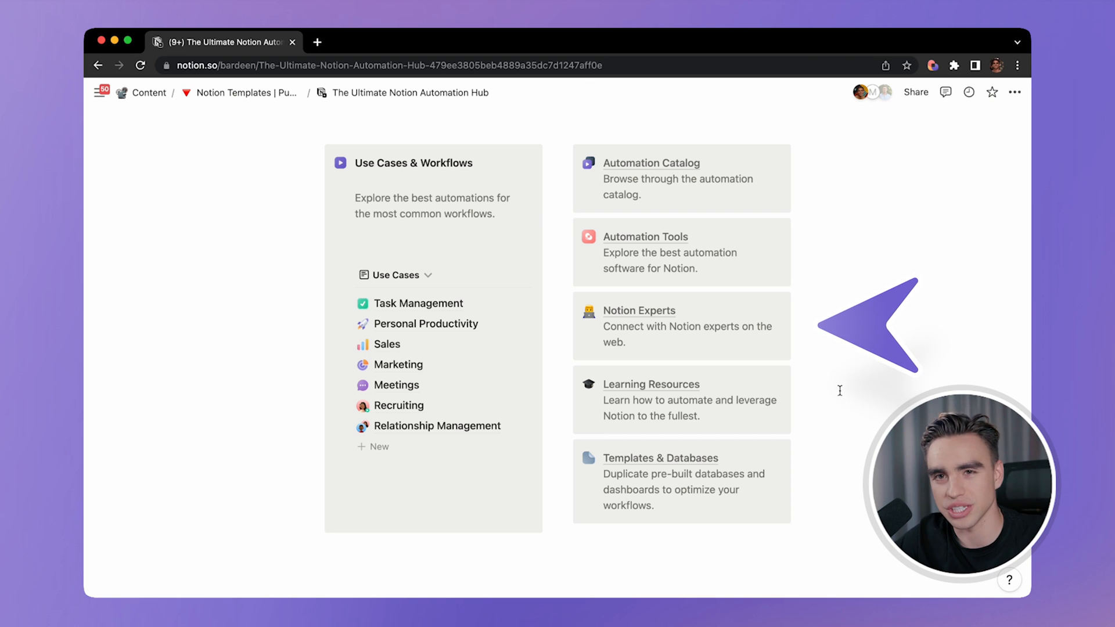
{"action": "mouse_move", "coordinate": [655, 311]}
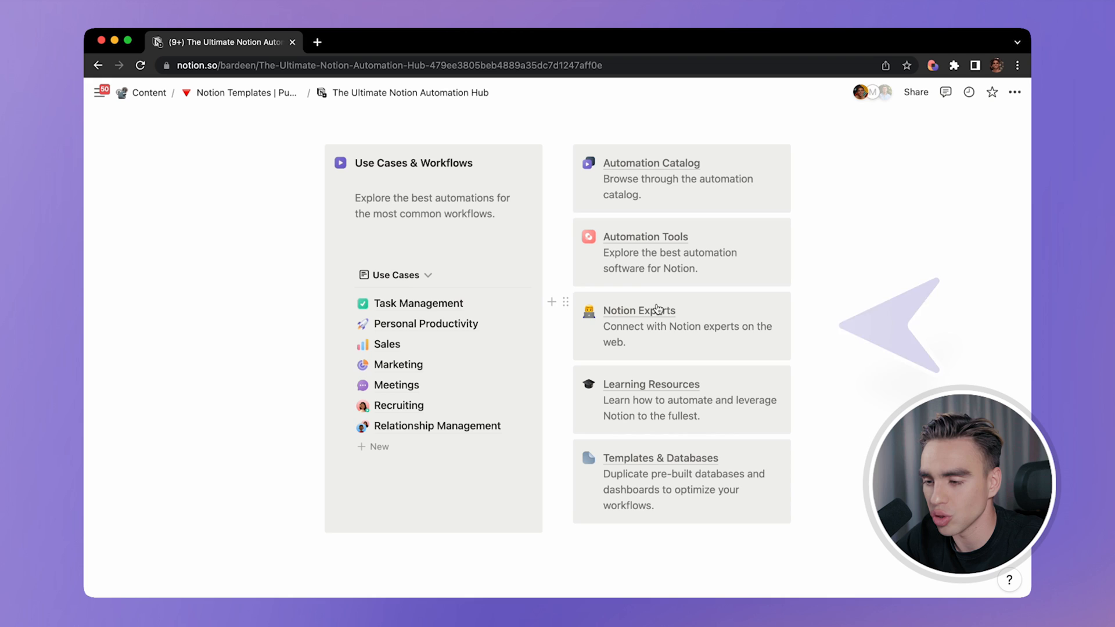
- Browse the Notion Experts page, previewing August Bradley's and then Thomas Frank's profiles
{"action": "left_click", "coordinate": [637, 311]}
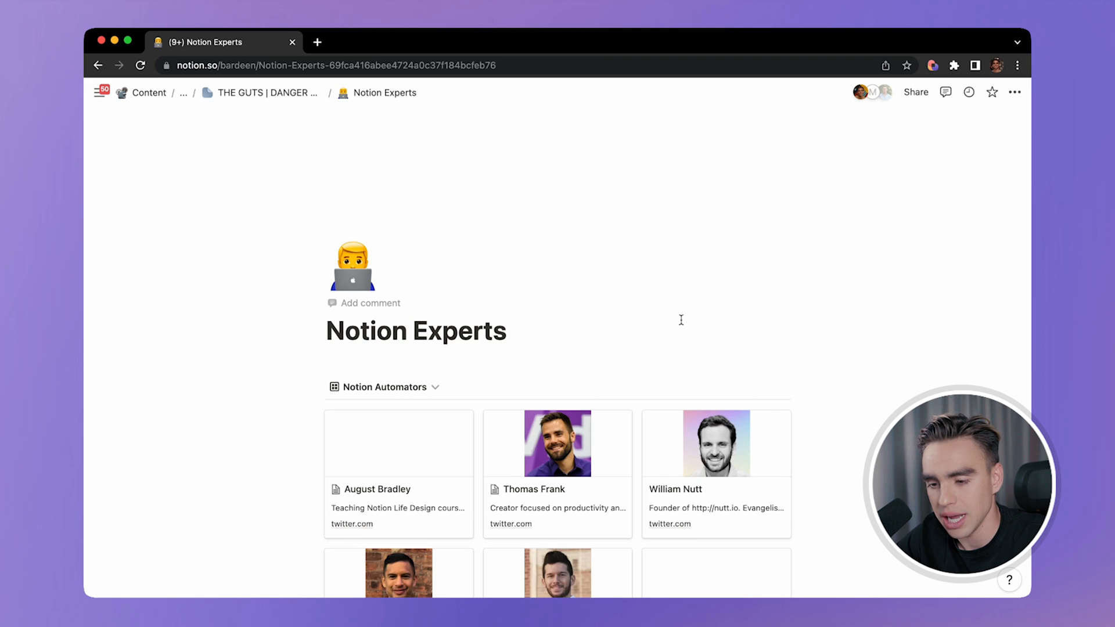
{"action": "scroll", "scroll_direction": "down", "scroll_amount": 3}
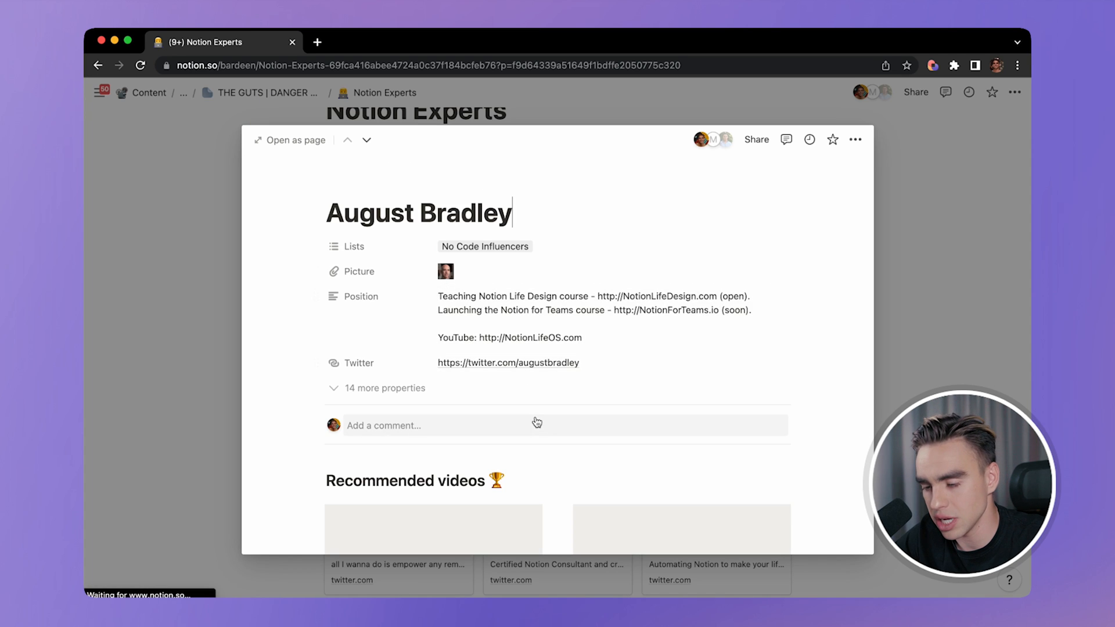
{"action": "scroll", "scroll_direction": "down", "scroll_amount": 3}
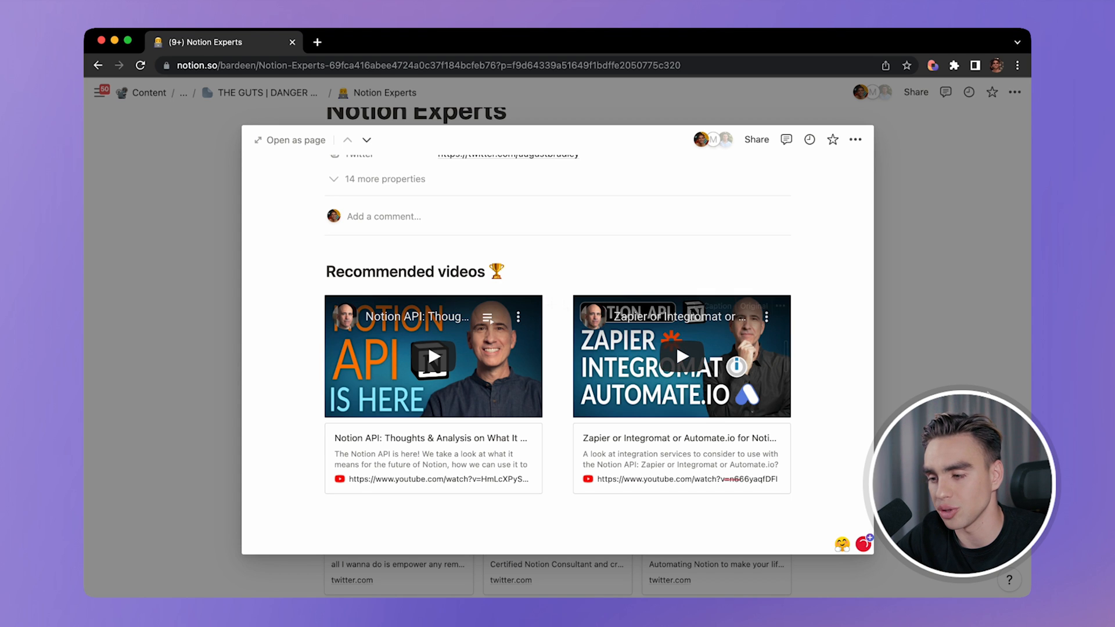
{"action": "left_click", "coordinate": [367, 139]}
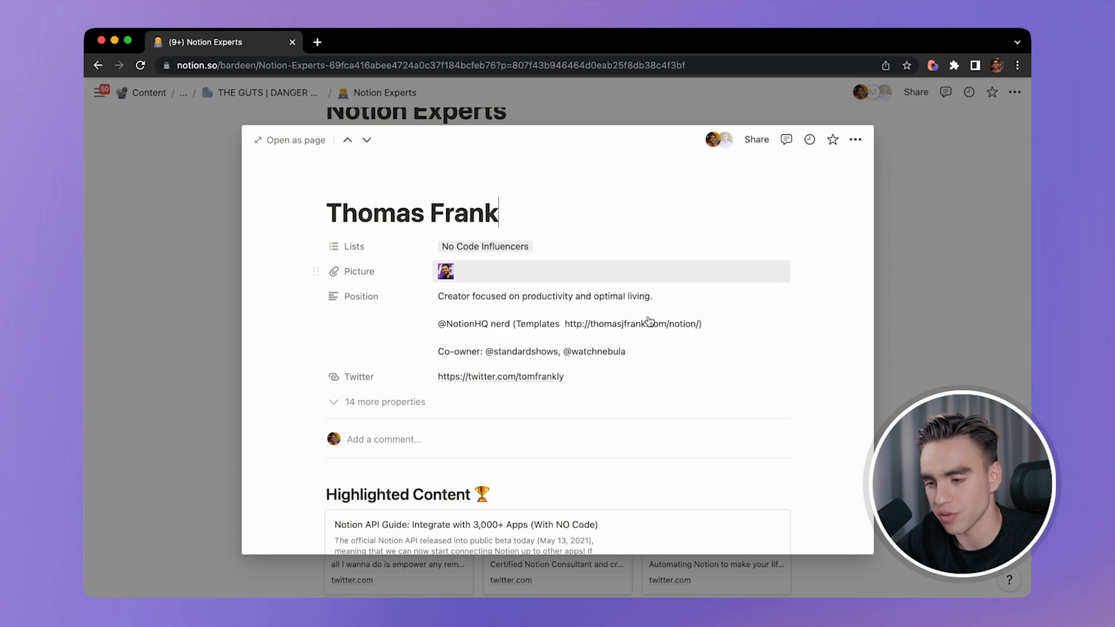
{"action": "scroll", "scroll_direction": "down", "scroll_amount": 3}
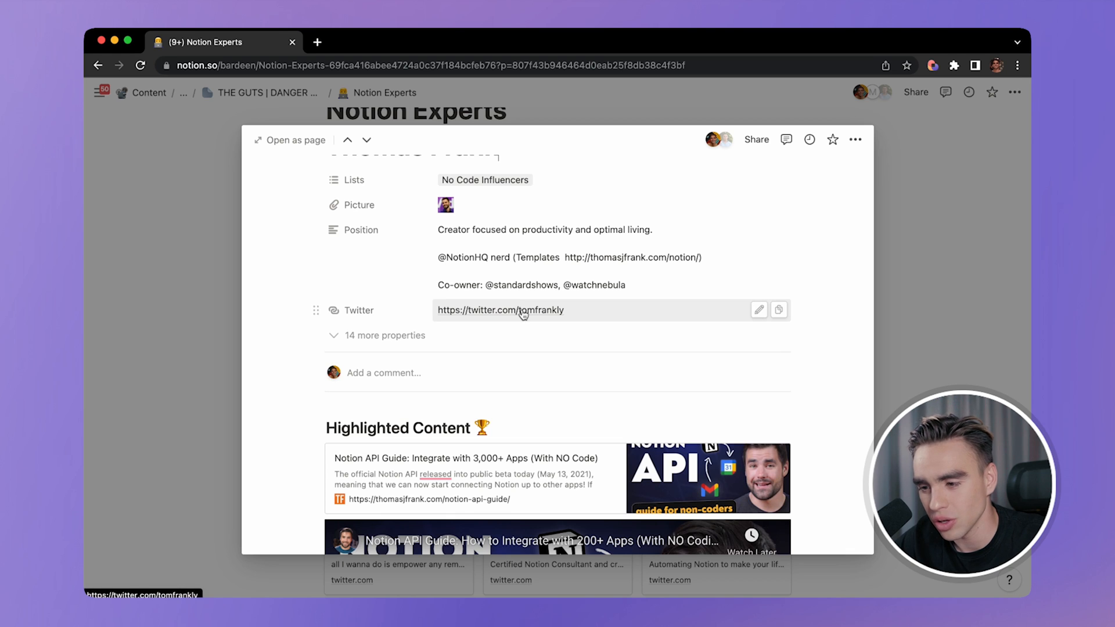
- Copy Thomas Frank's Twitter profile data into a Notion database with the Bardeen playbook
{"action": "left_click", "coordinate": [499, 310]}
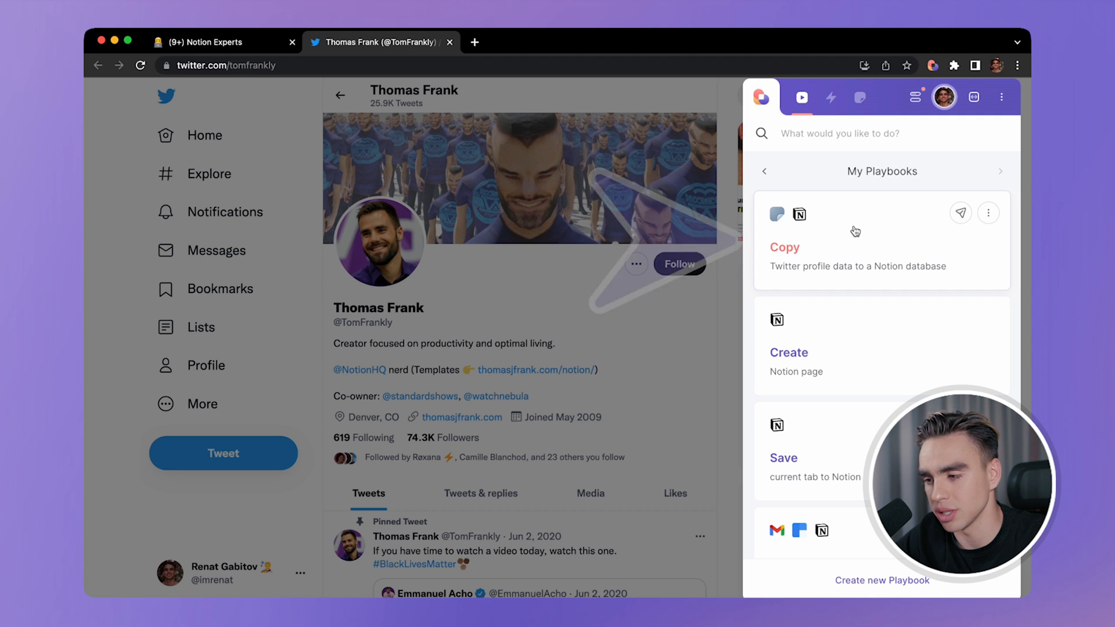
{"action": "left_click", "coordinate": [959, 213]}
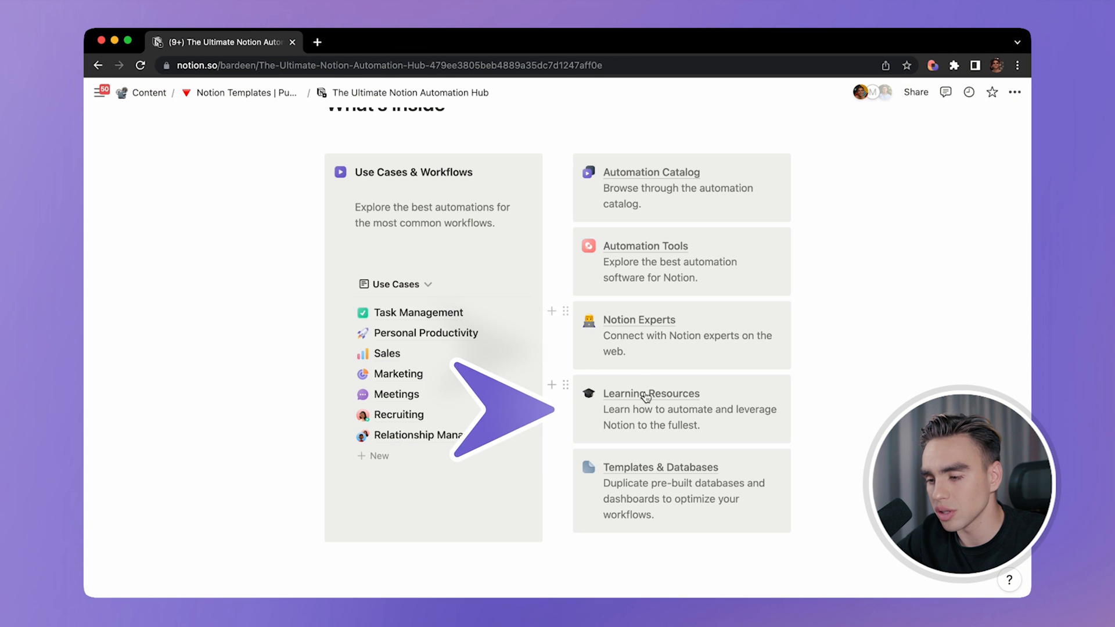
- Browse the Learning Resources gallery before moving on to THE GUTS | DANGER ZONE Database Templates
{"action": "left_click", "coordinate": [650, 394]}
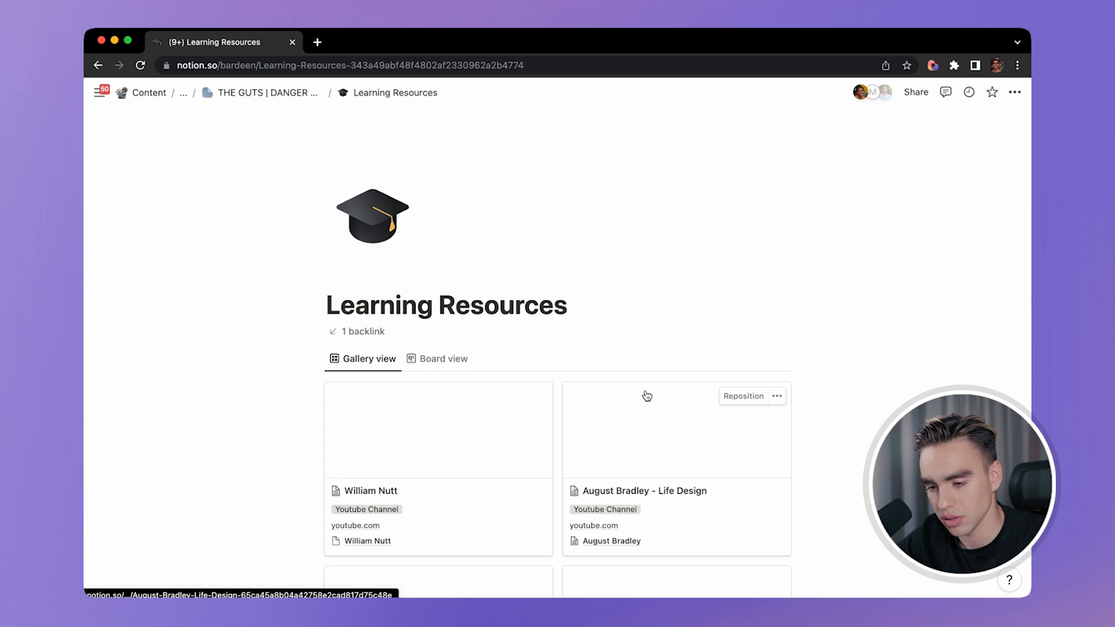
{"action": "scroll", "scroll_direction": "down", "scroll_amount": 3}
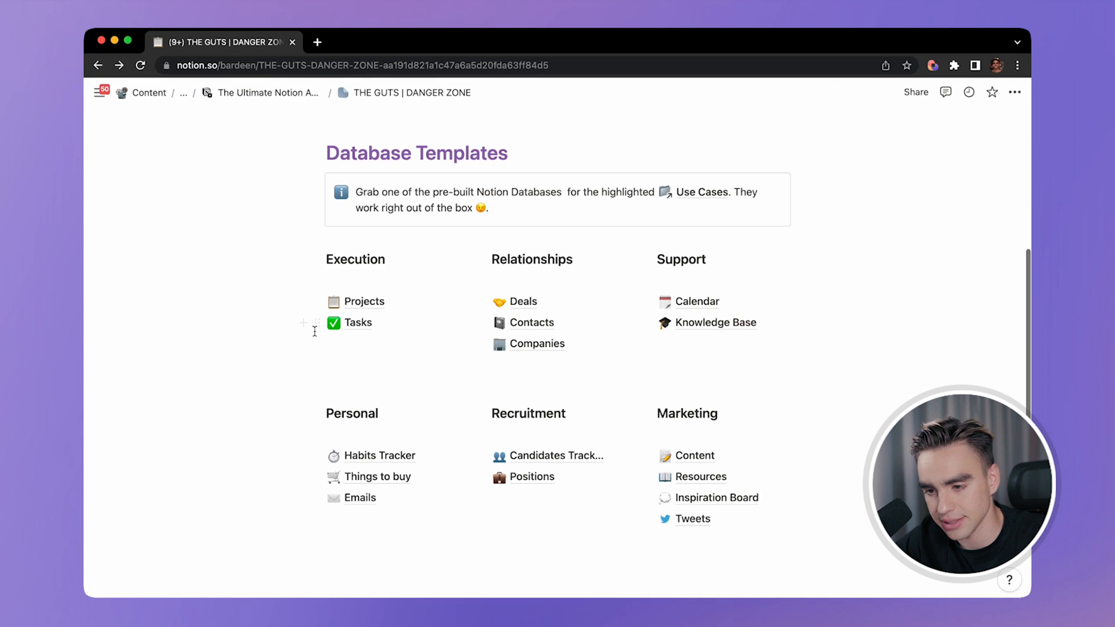
- Open the Deals database template showing its Pipeline board from Identified to Proposal Sent
{"action": "left_click", "coordinate": [359, 321]}
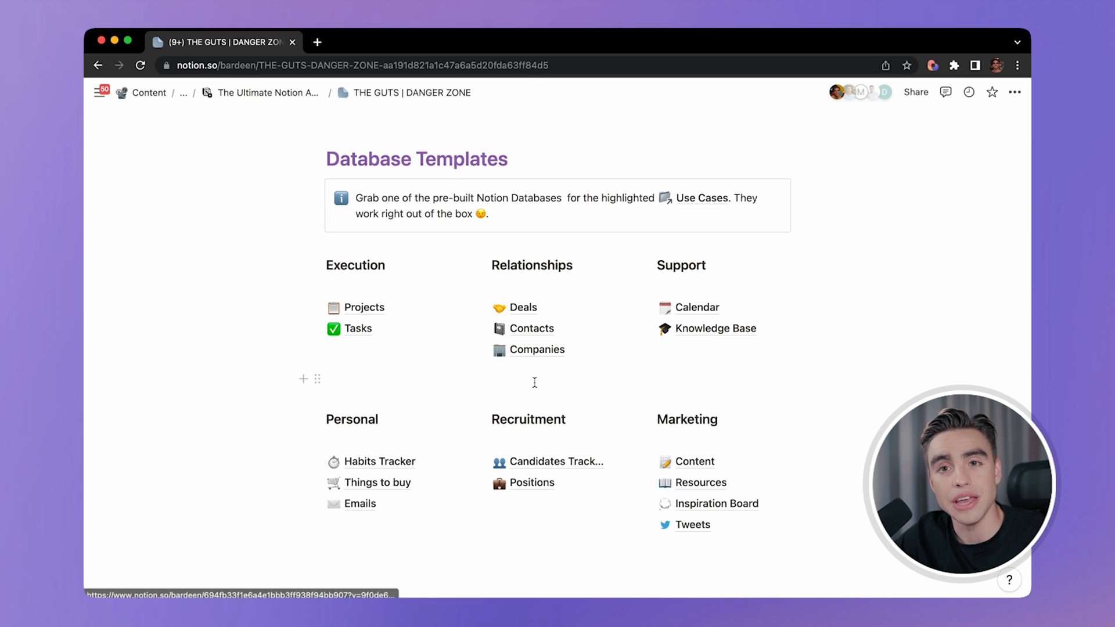
{"action": "left_click", "coordinate": [524, 306]}
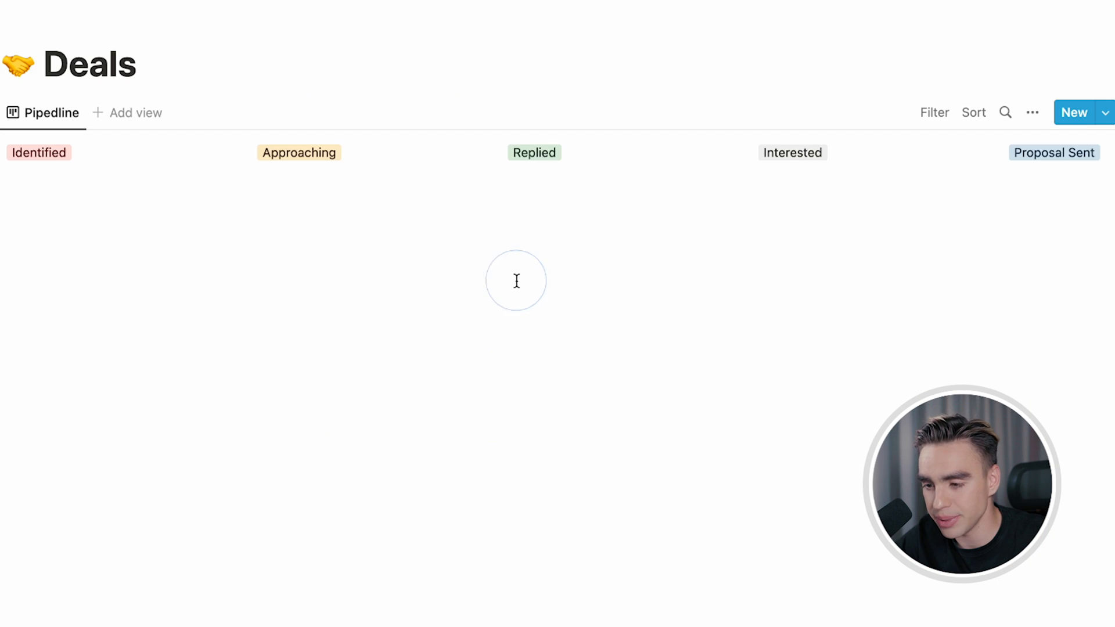
- Navigate back from the Deals board to THE GUTS | DANGER ZONE page
{"action": "left_click", "coordinate": [516, 280]}
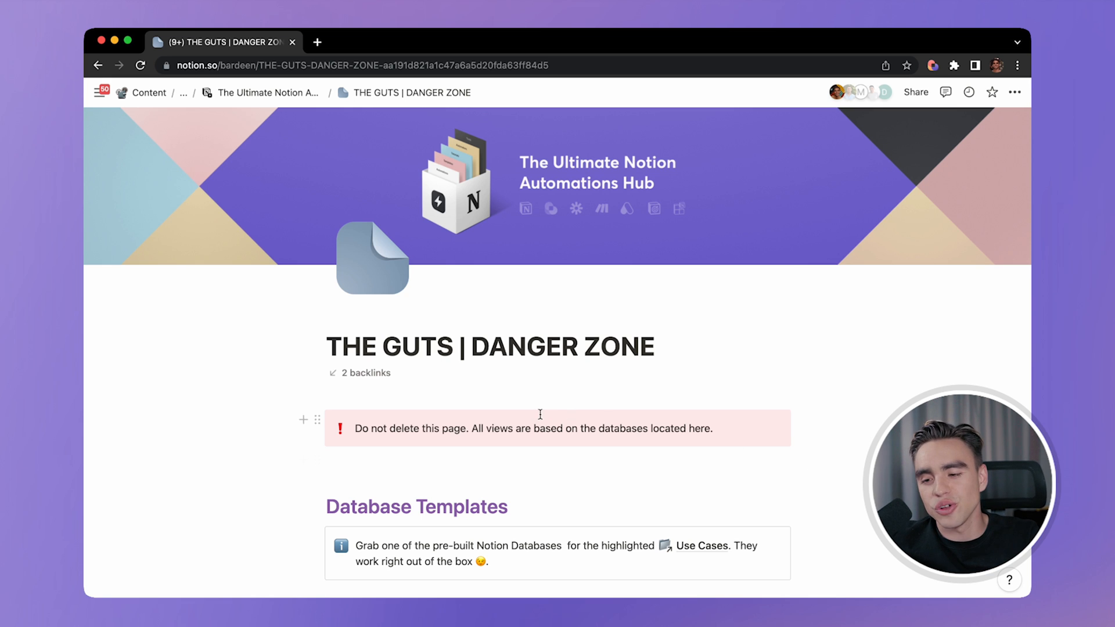
{"action": "scroll", "scroll_direction": "down", "scroll_amount": 3}
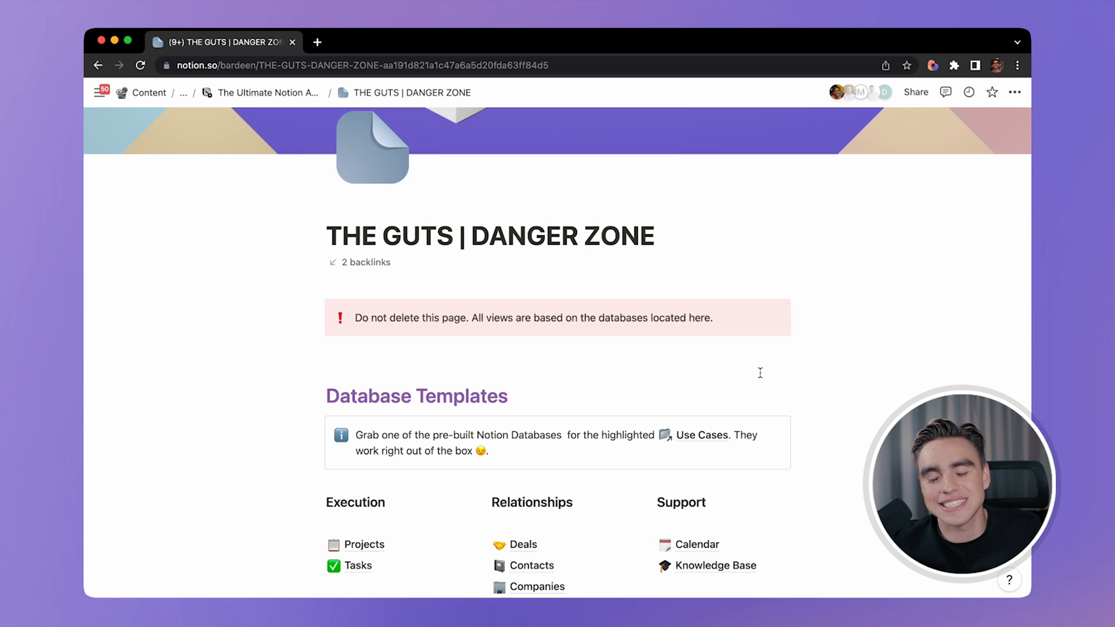
{"action": "scroll", "scroll_direction": "down", "scroll_amount": 3}
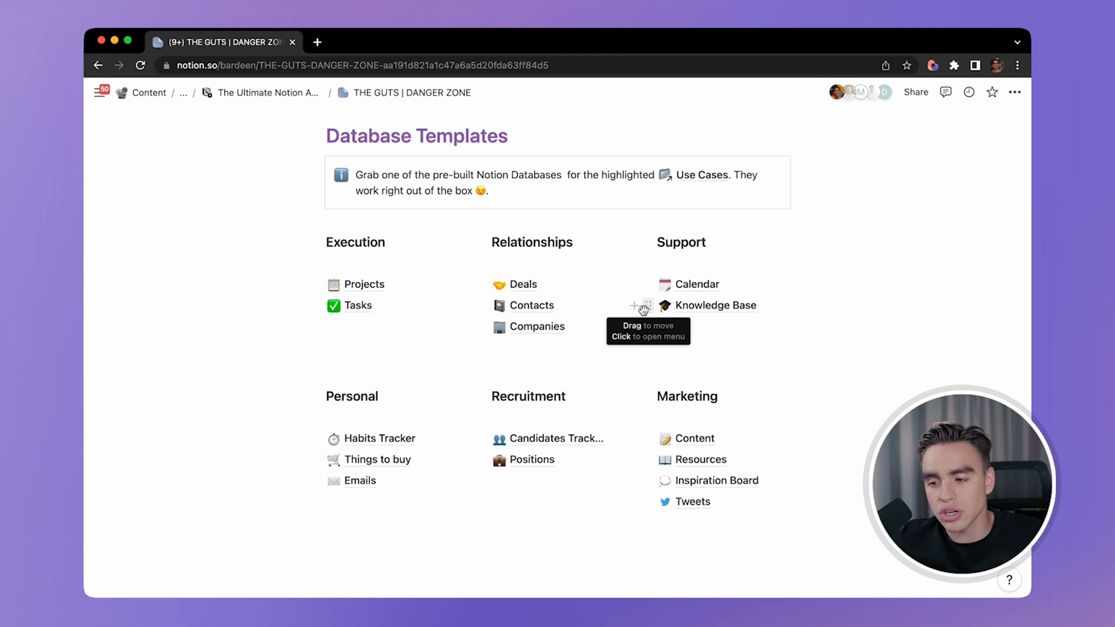
{"action": "scroll", "scroll_direction": "down", "scroll_amount": 3}
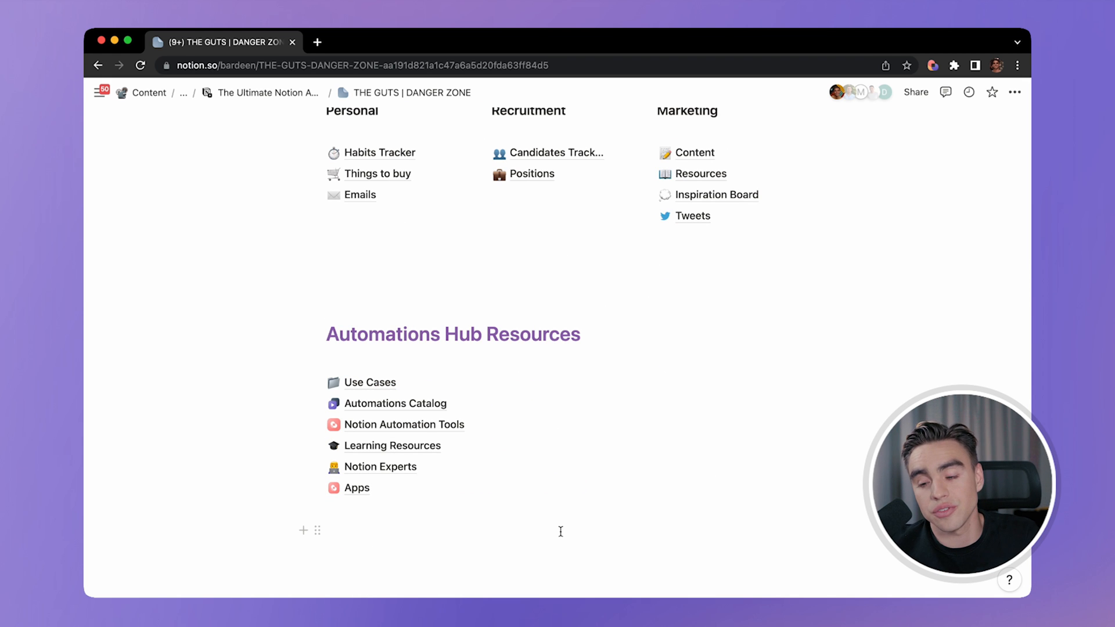
{"action": "mouse_move", "coordinate": [517, 425]}
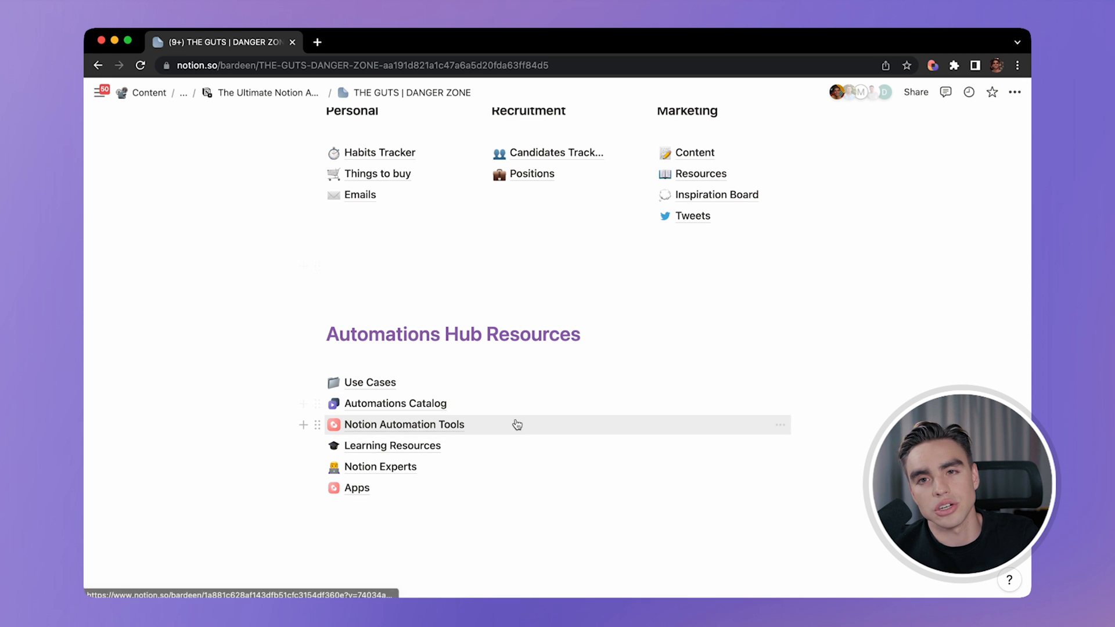